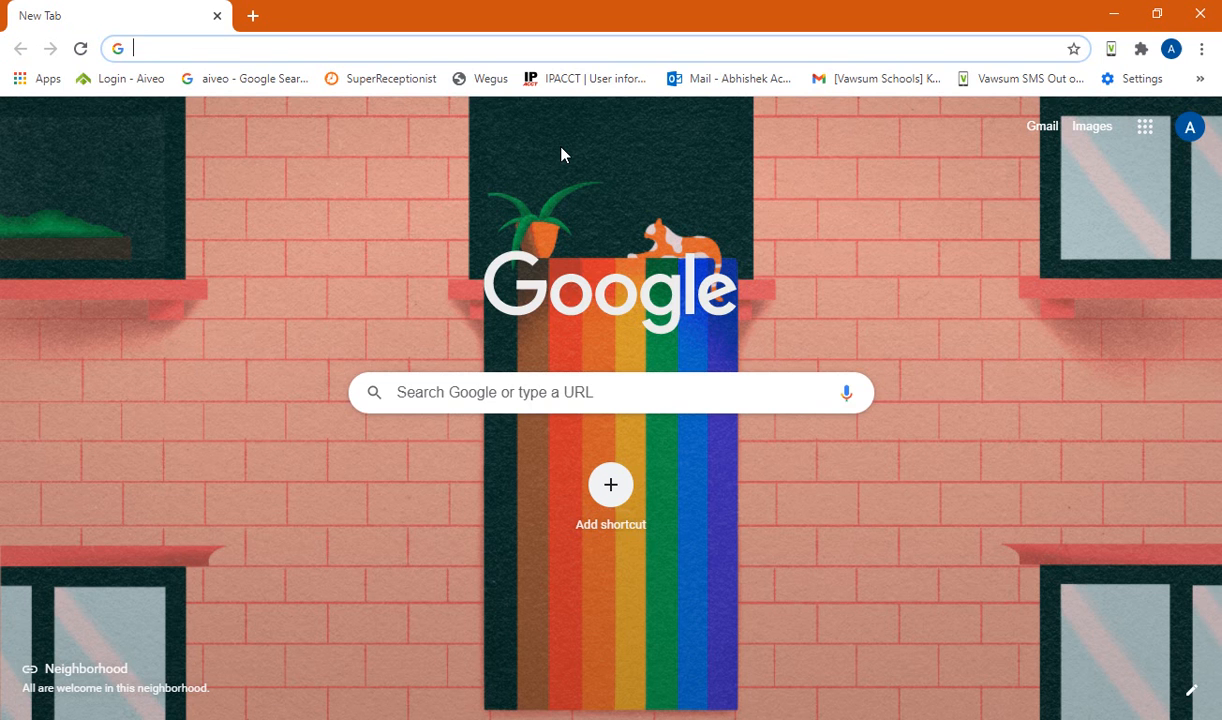
{"action": "type", "text": "https://www.vawsum.com"}
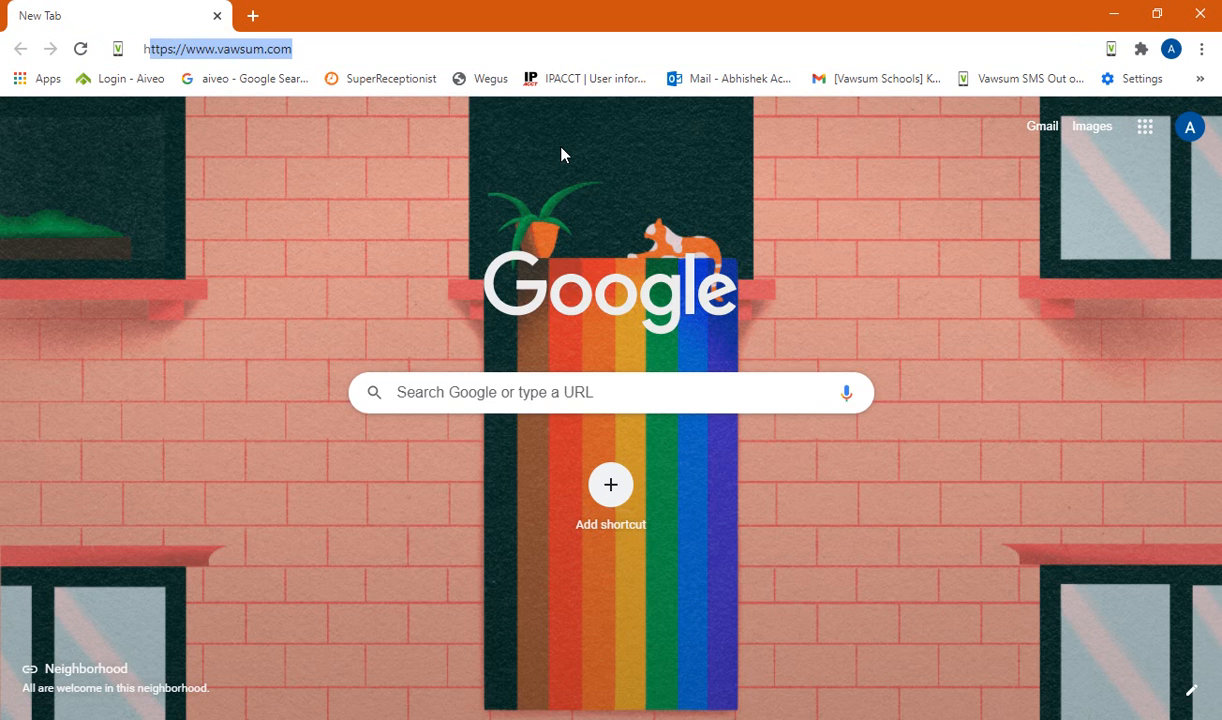
{"action": "left_click", "coordinate": [217, 48]}
{"action": "type", "text": "https:"}
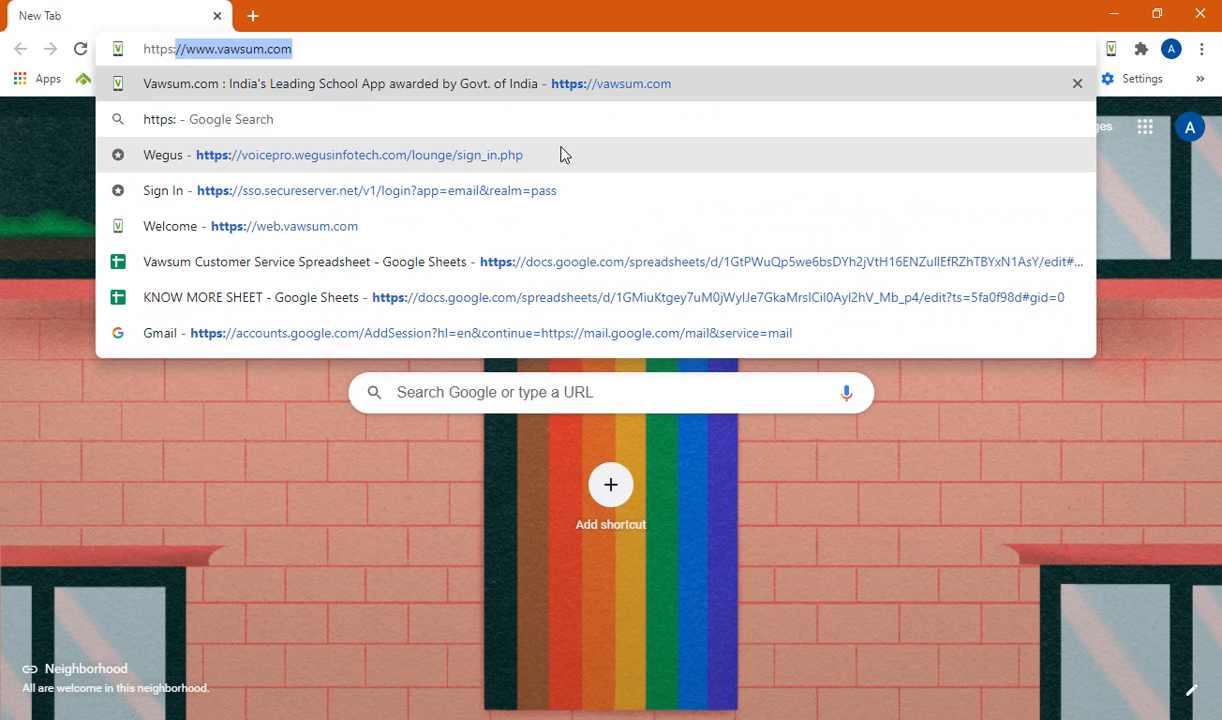
{"action": "type", "text": "w"}
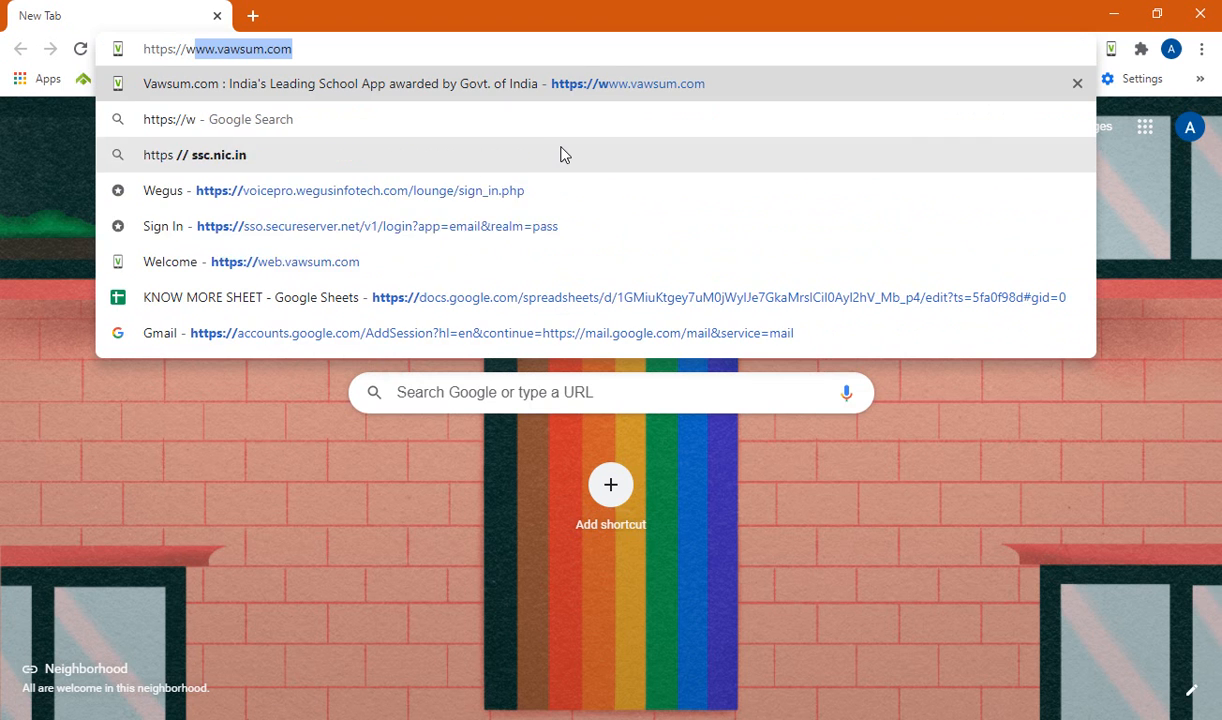
{"action": "type", "text": "ww.vawsum.co"}
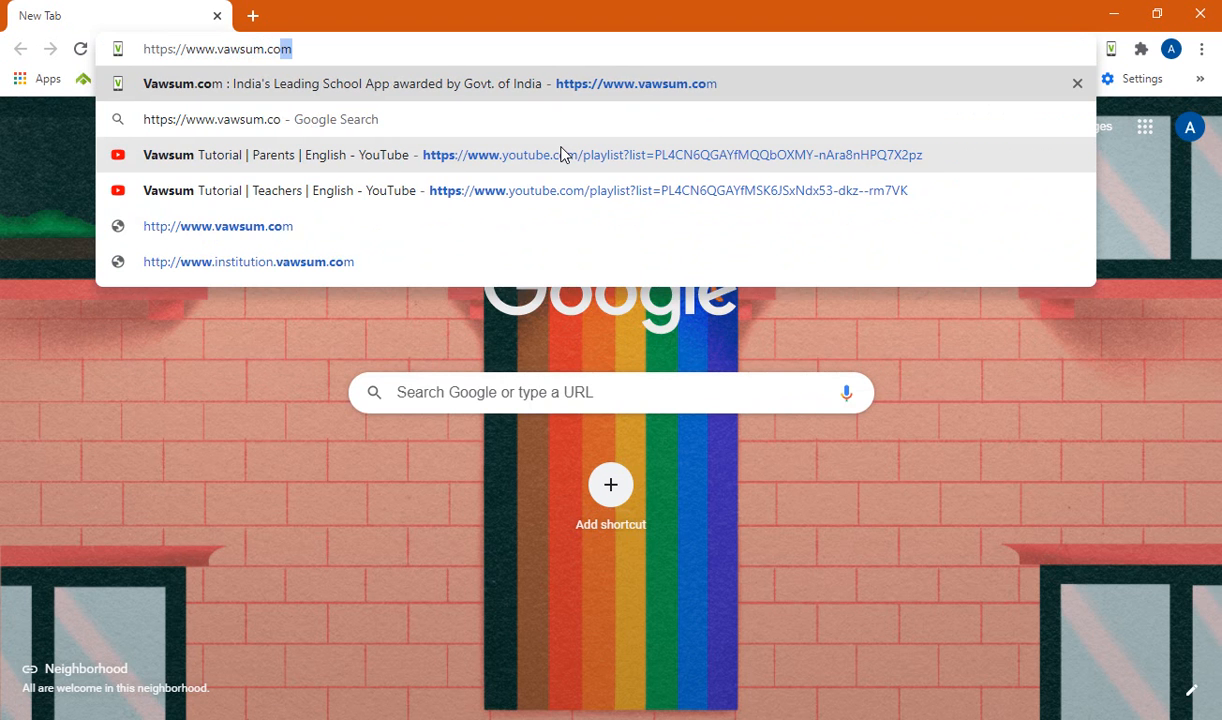
{"action": "key", "text": "Return"}
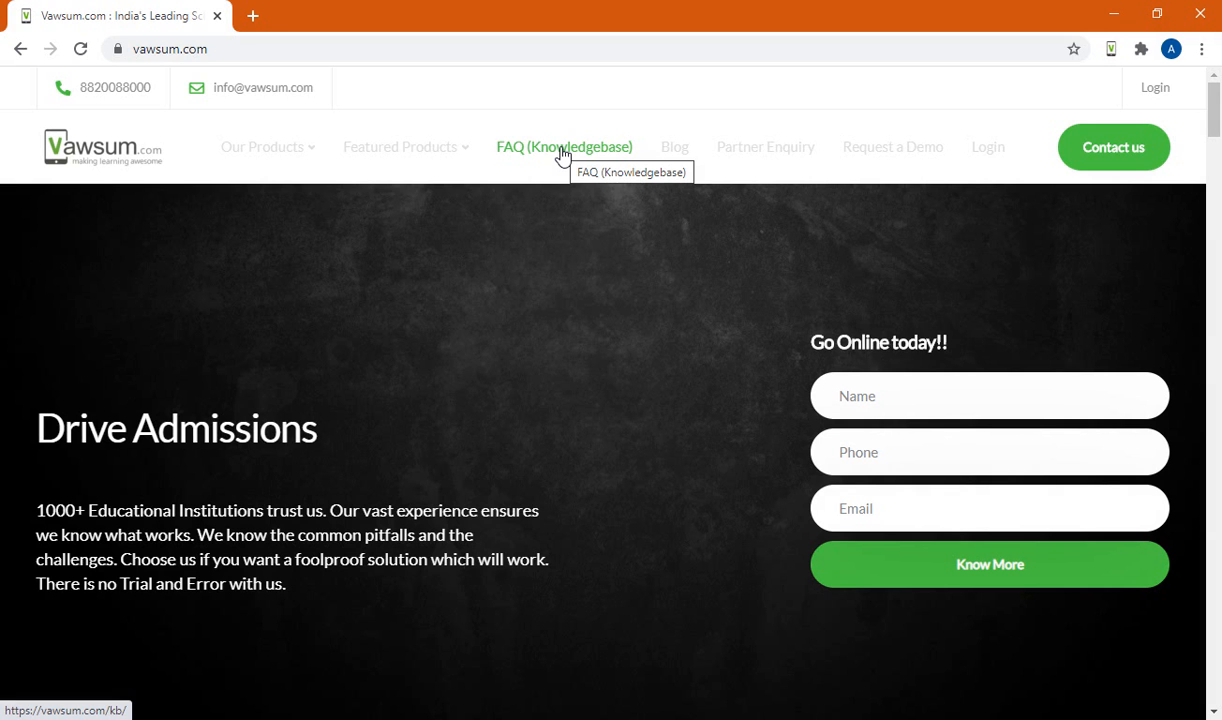
{"action": "mouse_move", "coordinate": [265, 281]}
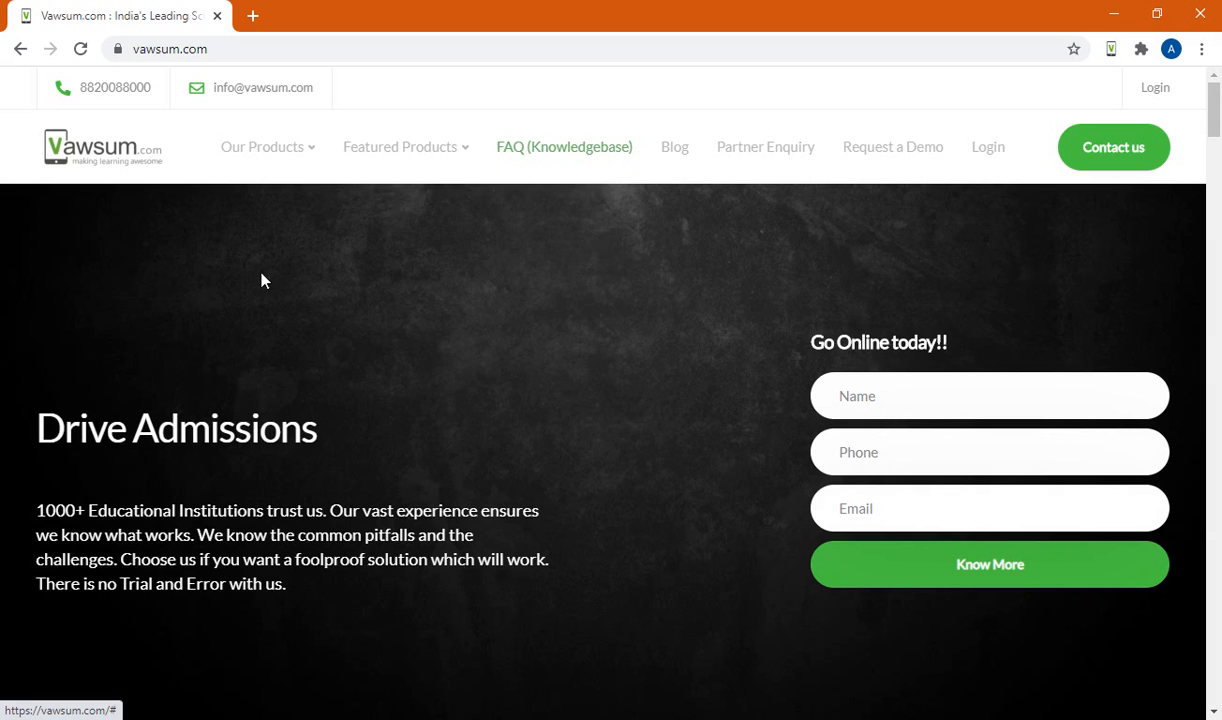
{"action": "mouse_move", "coordinate": [575, 316]}
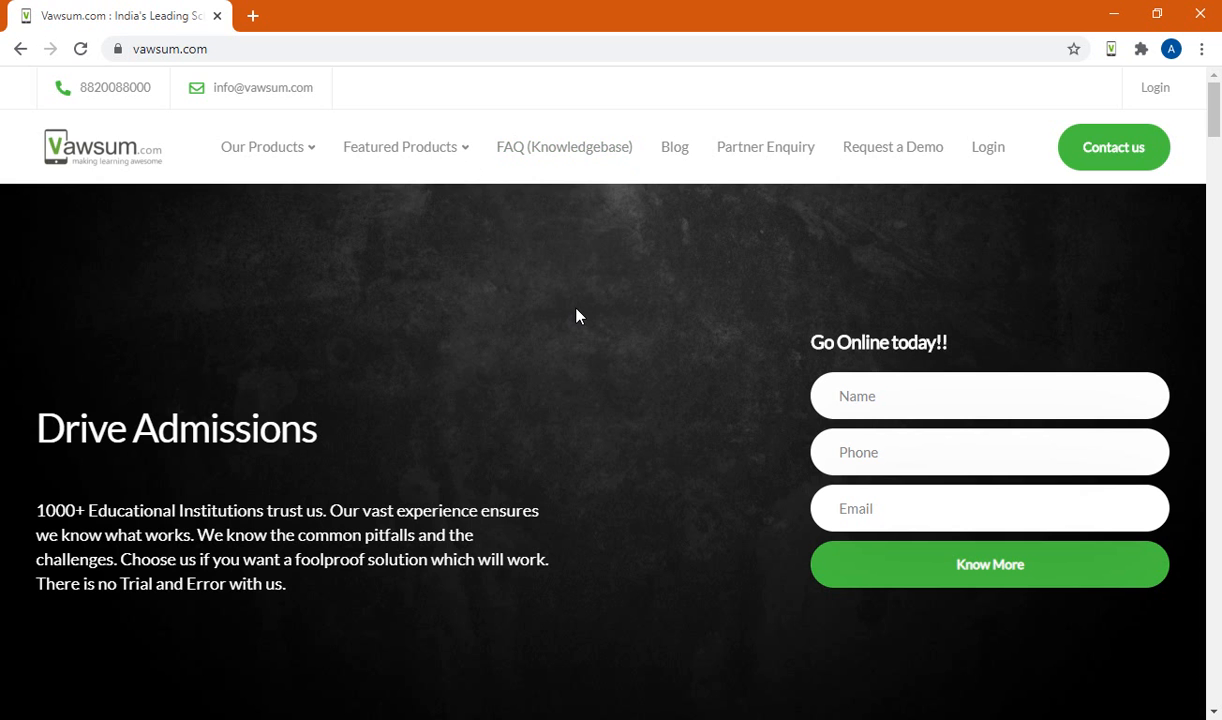
- Browse the vawsum.com homepage and open its Login page
{"action": "scroll", "scroll_direction": "down", "scroll_amount": 3}
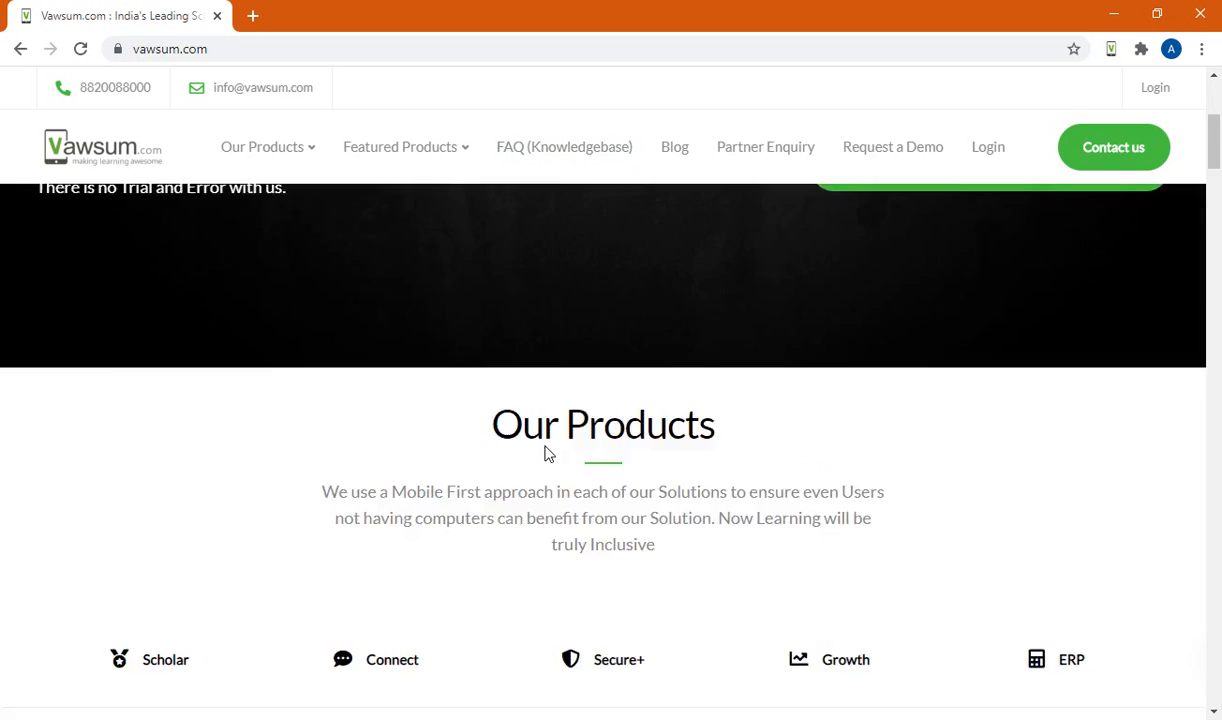
{"action": "scroll", "scroll_direction": "up", "scroll_amount": 3}
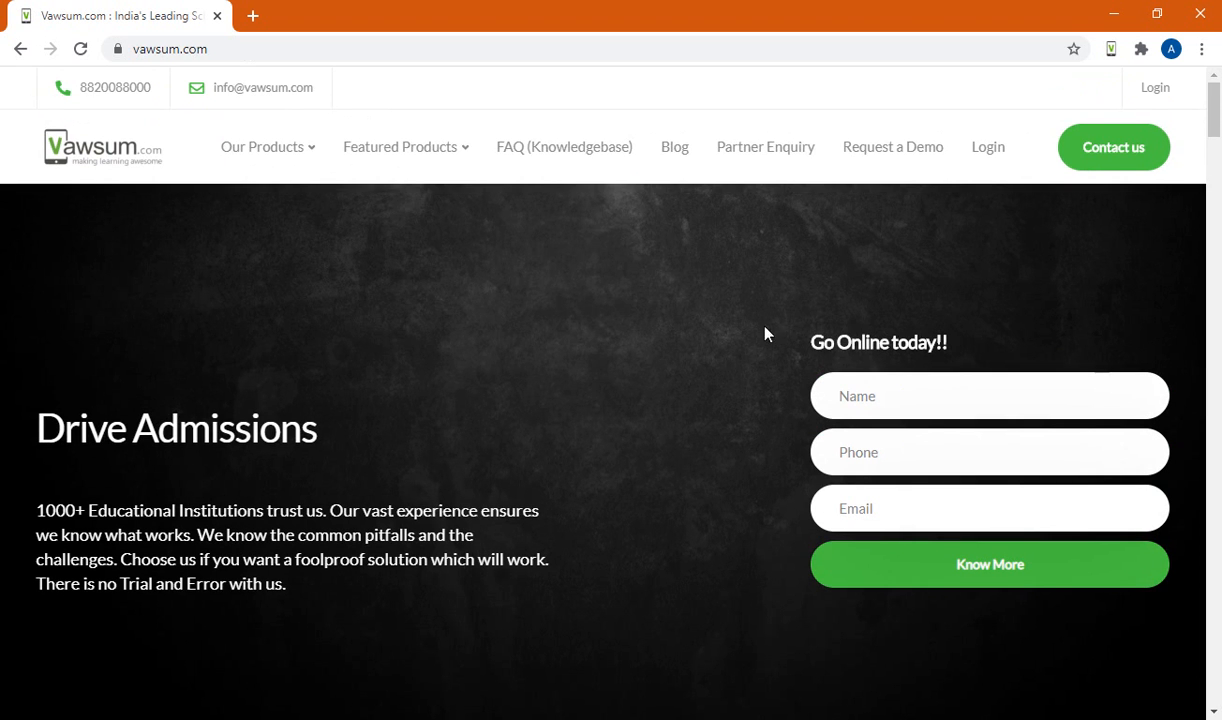
{"action": "mouse_move", "coordinate": [988, 147]}
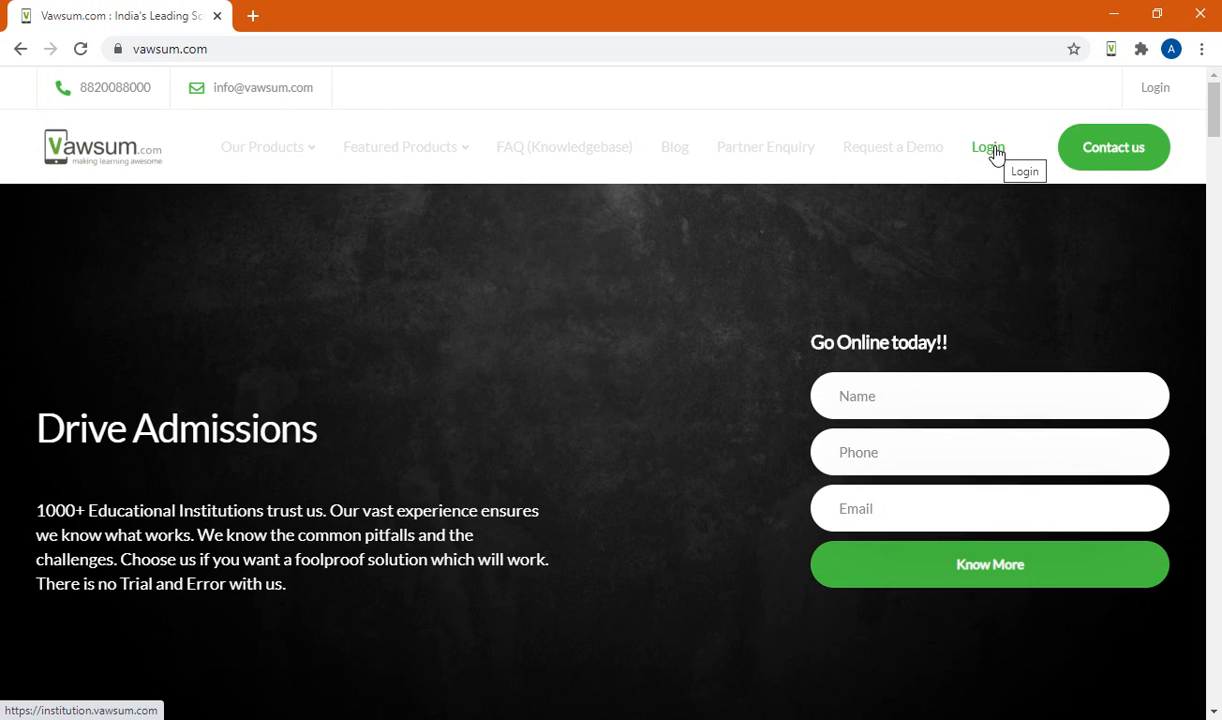
{"action": "mouse_move", "coordinate": [992, 150]}
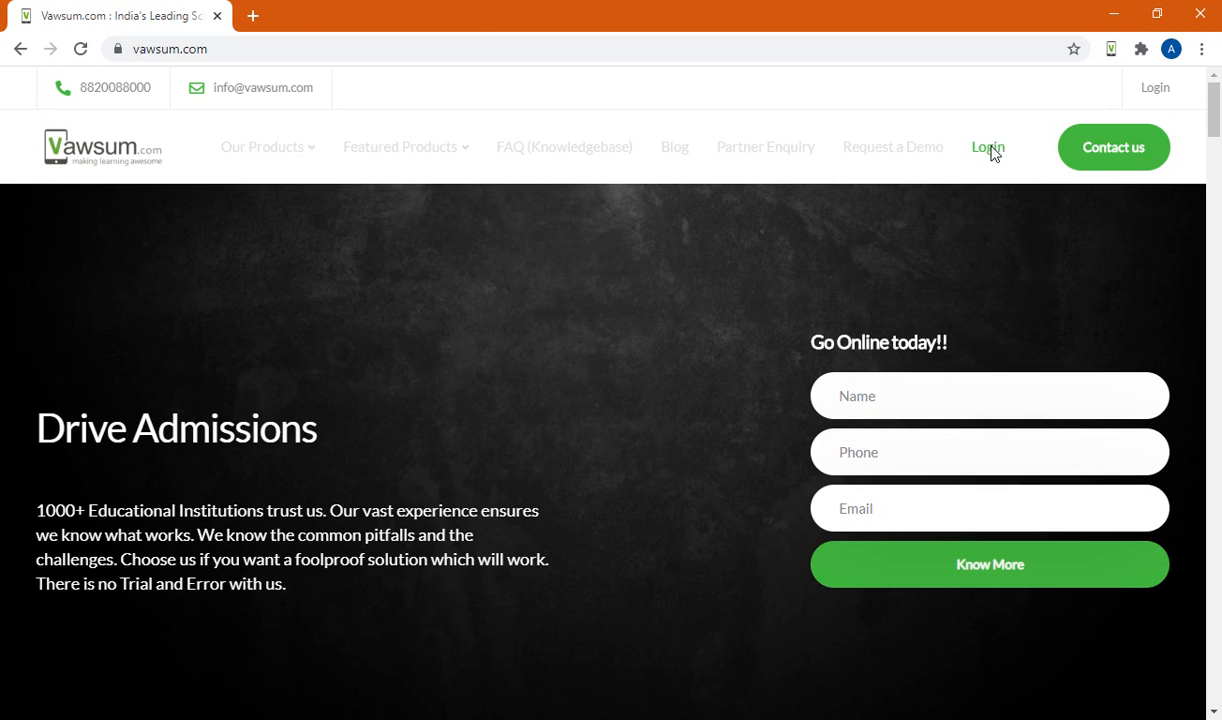
{"action": "left_click", "coordinate": [987, 147]}
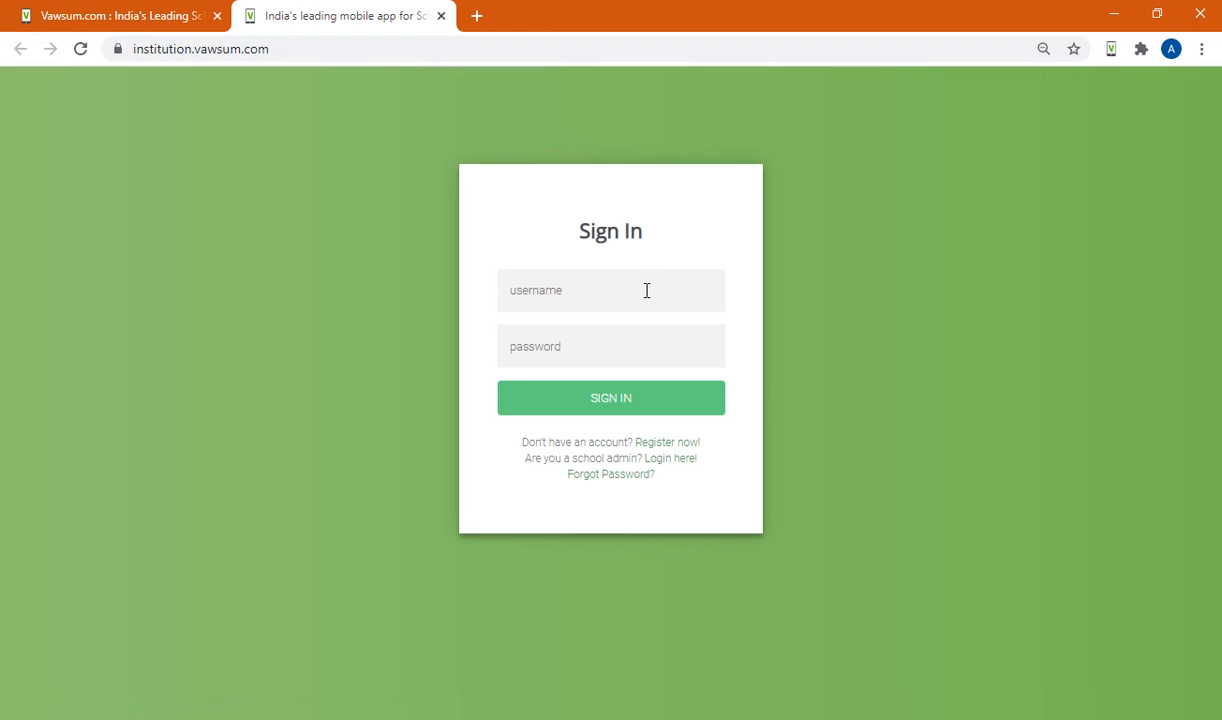
{"action": "mouse_move", "coordinate": [810, 290]}
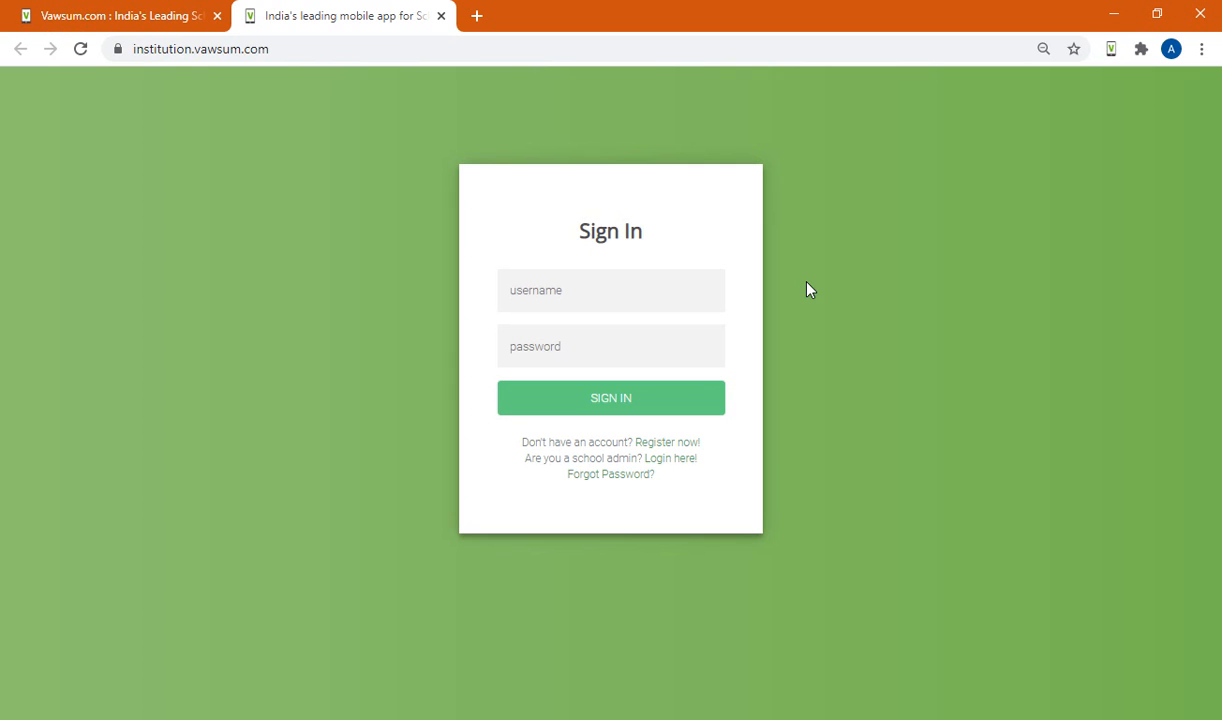
{"action": "mouse_move", "coordinate": [870, 279]}
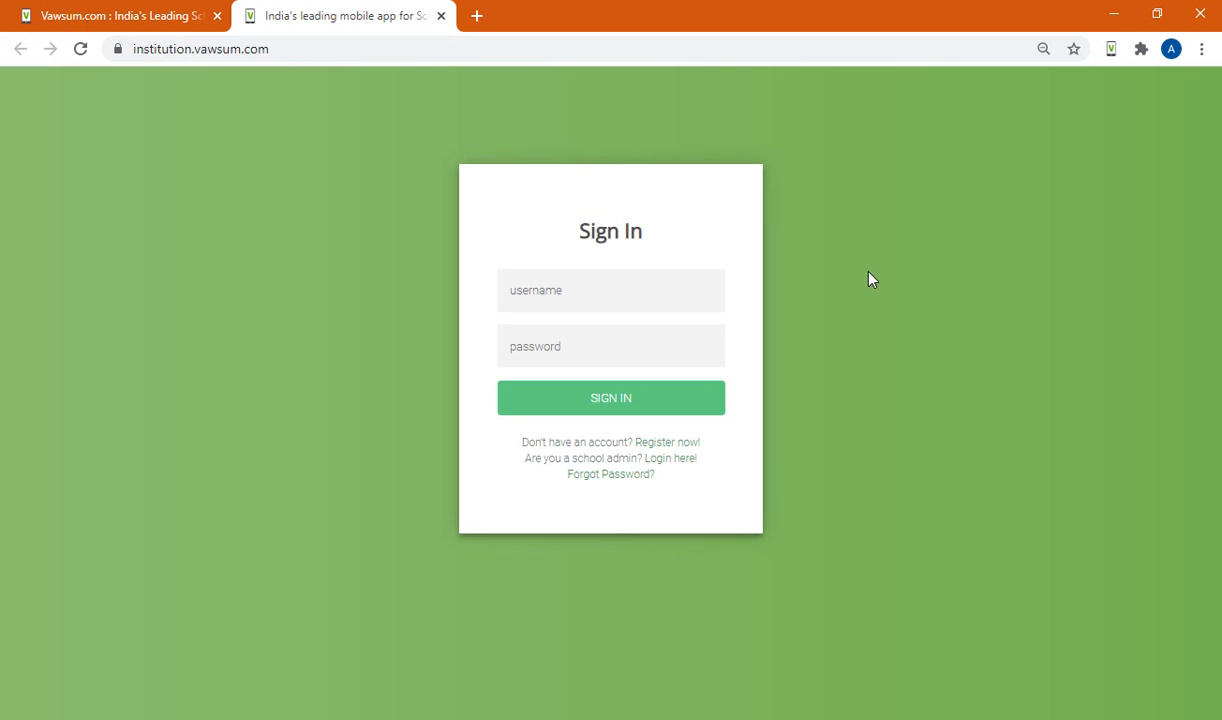
{"action": "mouse_move", "coordinate": [886, 261]}
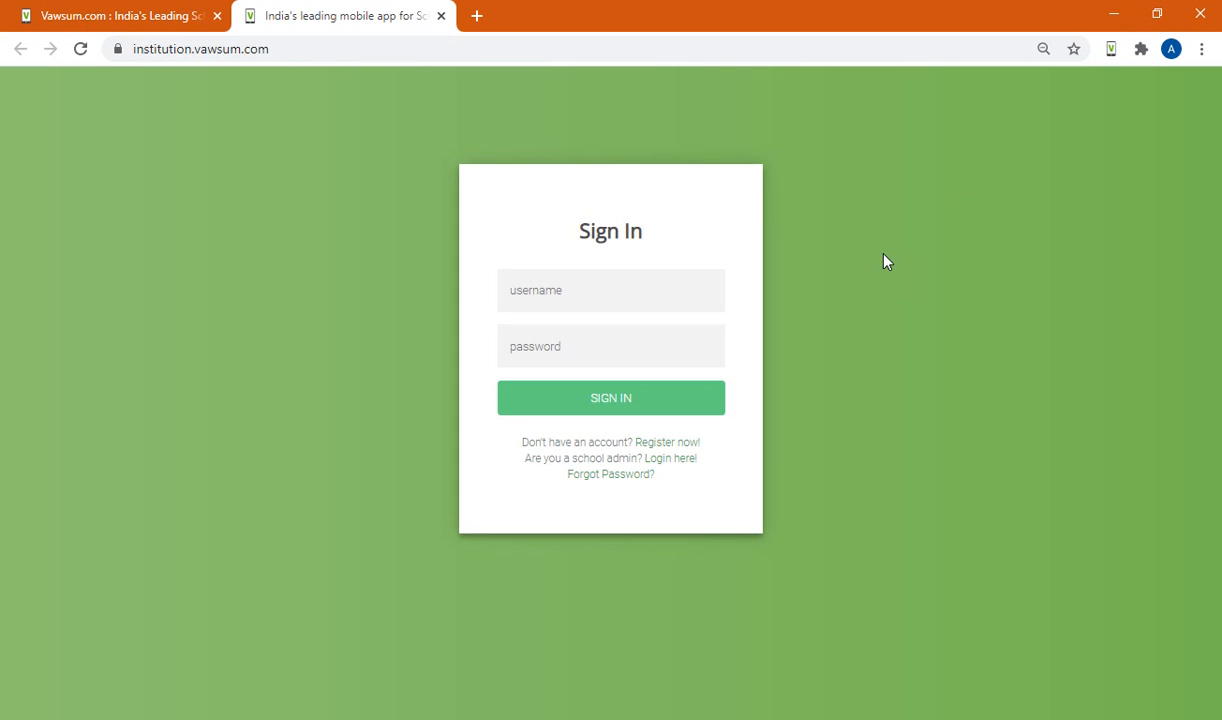
{"action": "mouse_move", "coordinate": [1075, 50]}
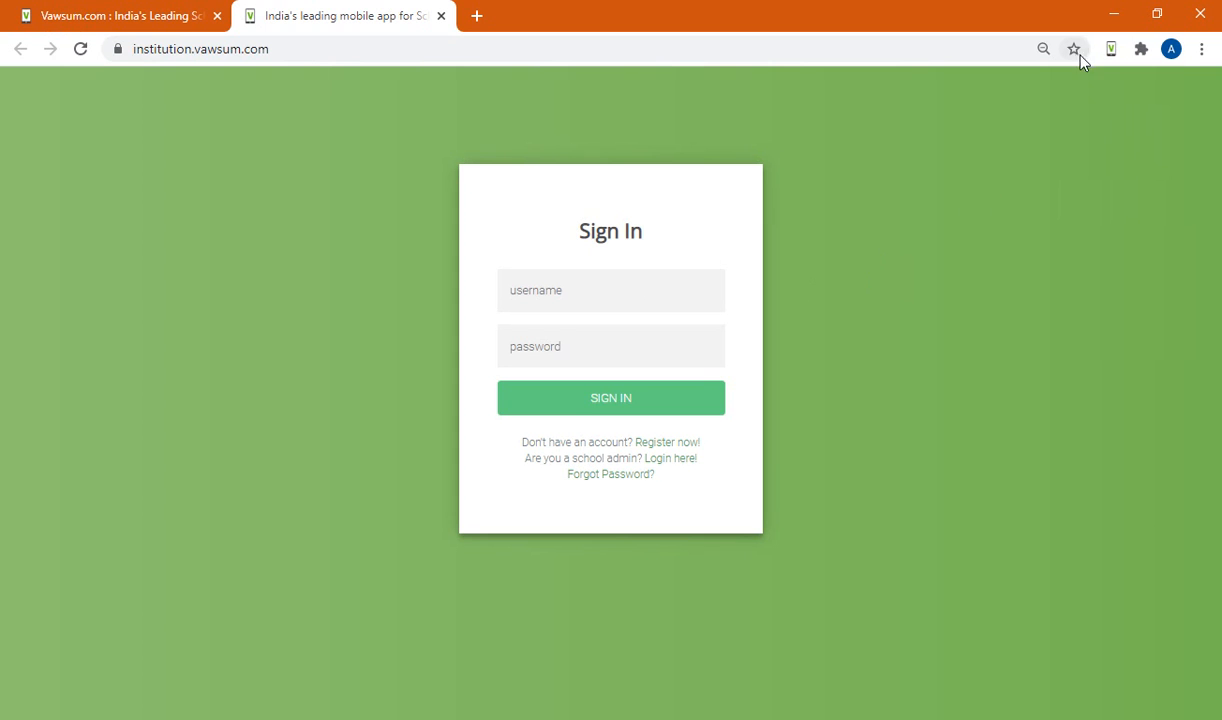
{"action": "mouse_move", "coordinate": [1074, 49]}
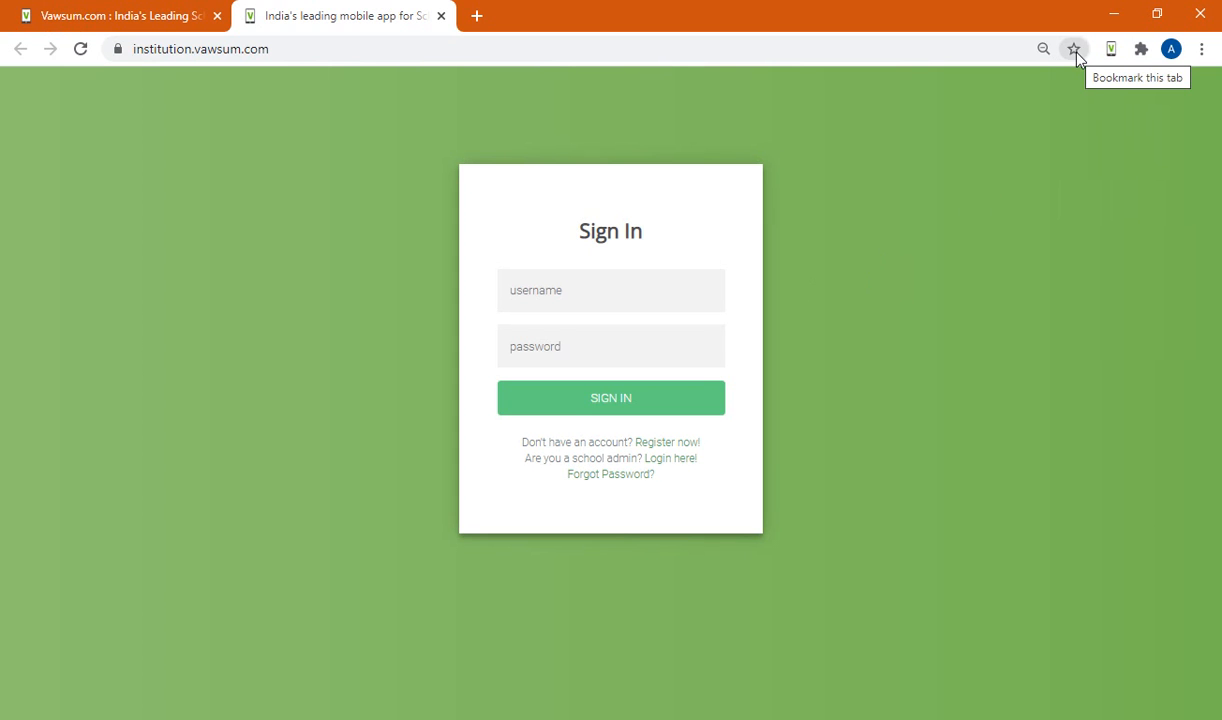
- Bookmark the Vawsum institution sign-in page to the bookmarks bar
{"action": "left_click", "coordinate": [1074, 48]}
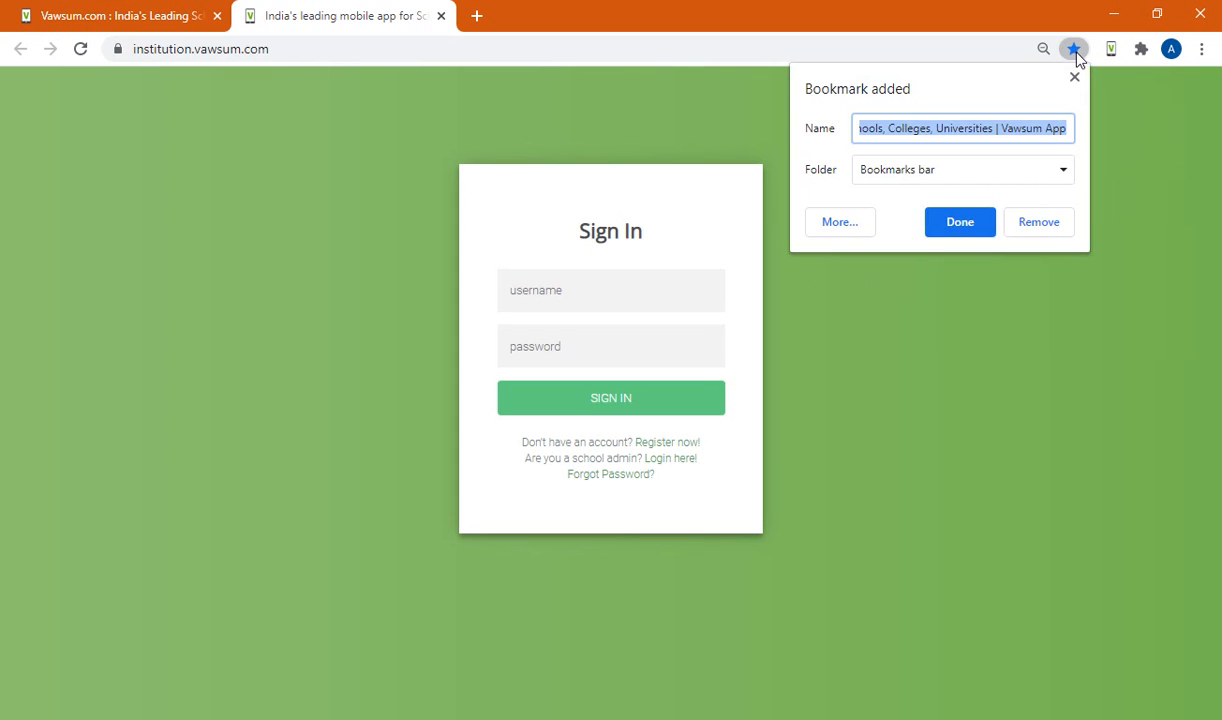
{"action": "mouse_move", "coordinate": [959, 221]}
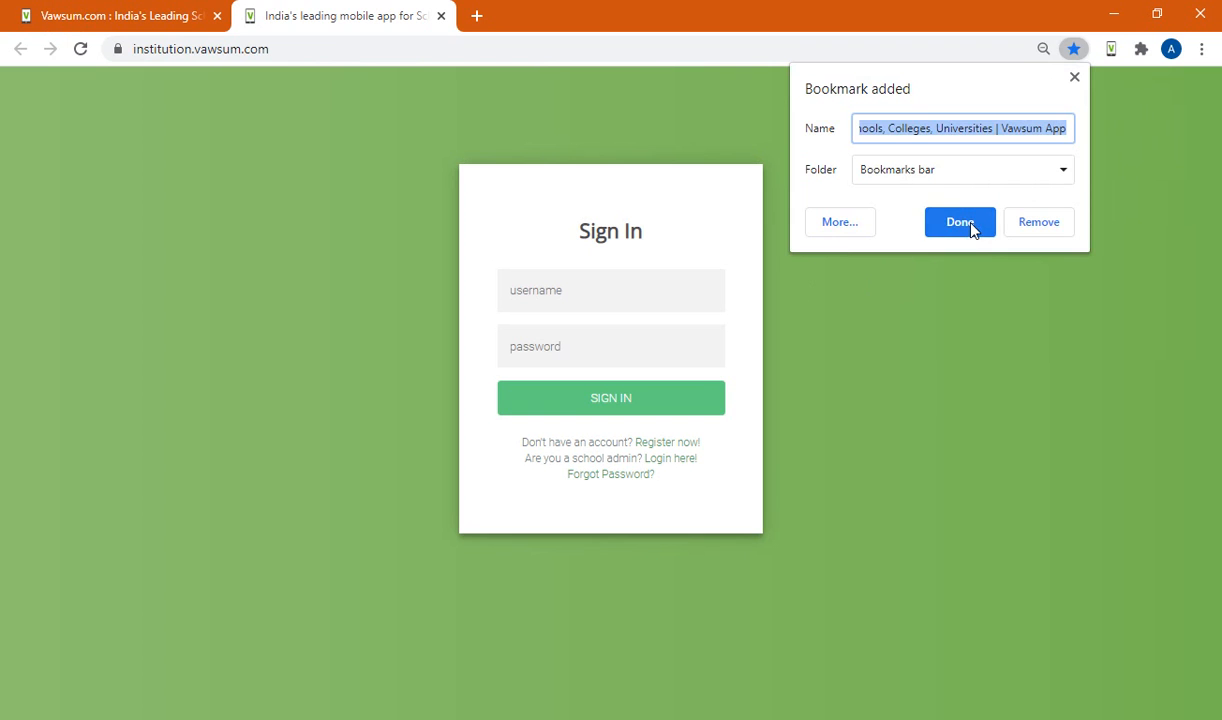
{"action": "left_click", "coordinate": [959, 221]}
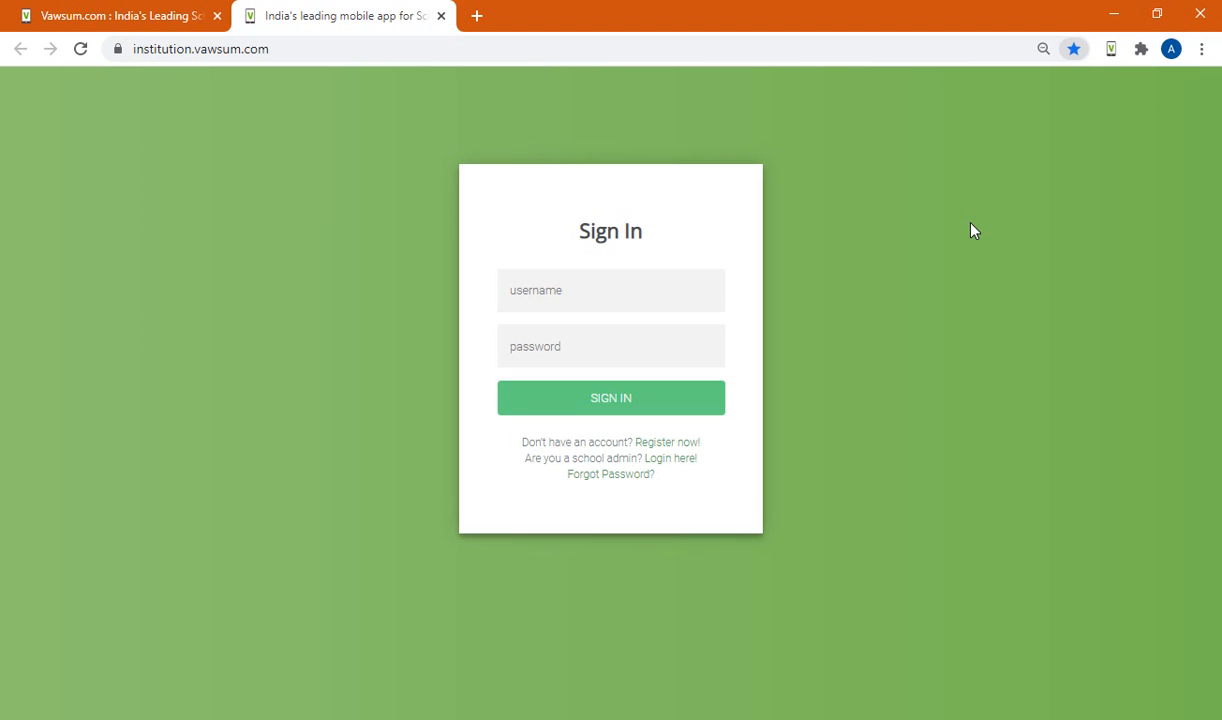
{"action": "mouse_move", "coordinate": [1017, 137]}
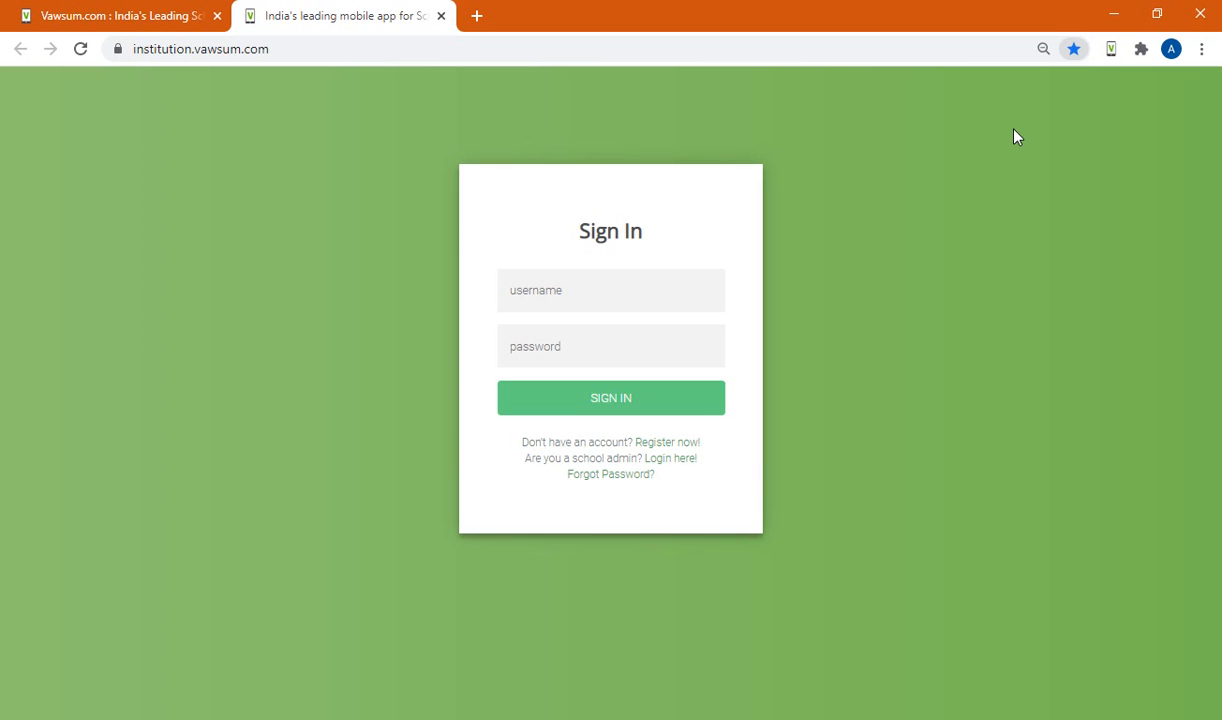
{"action": "mouse_move", "coordinate": [1191, 75]}
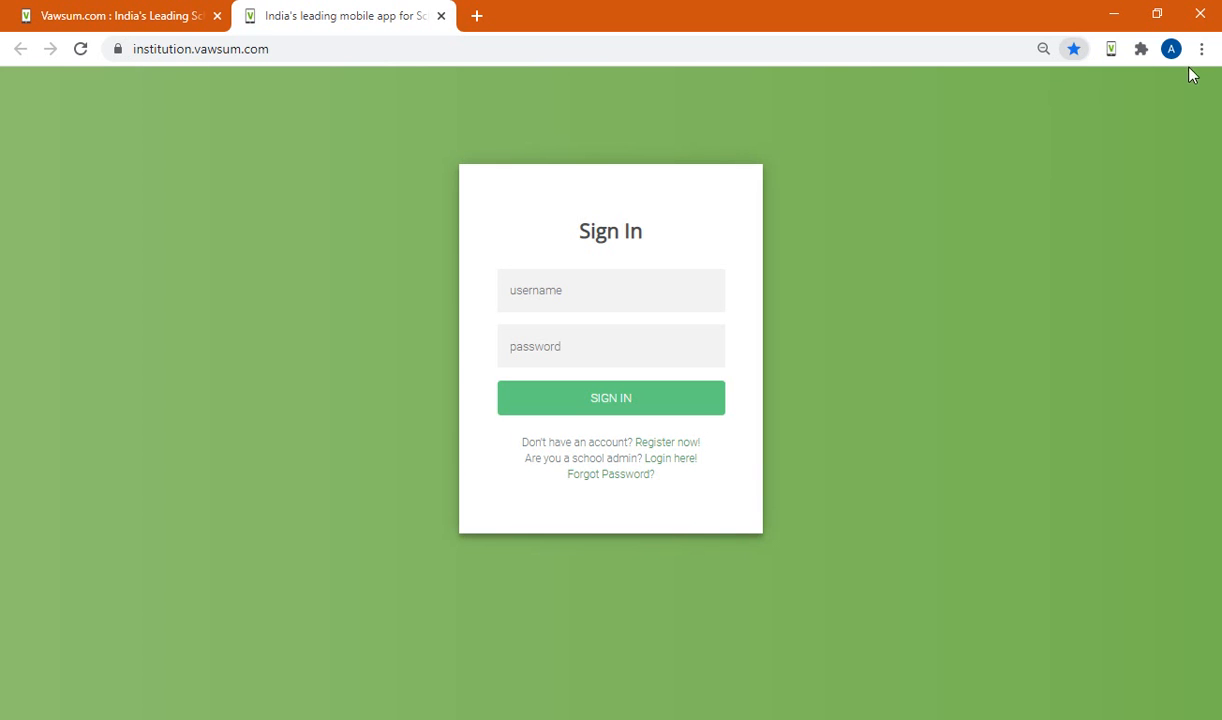
{"action": "left_click", "coordinate": [1201, 48]}
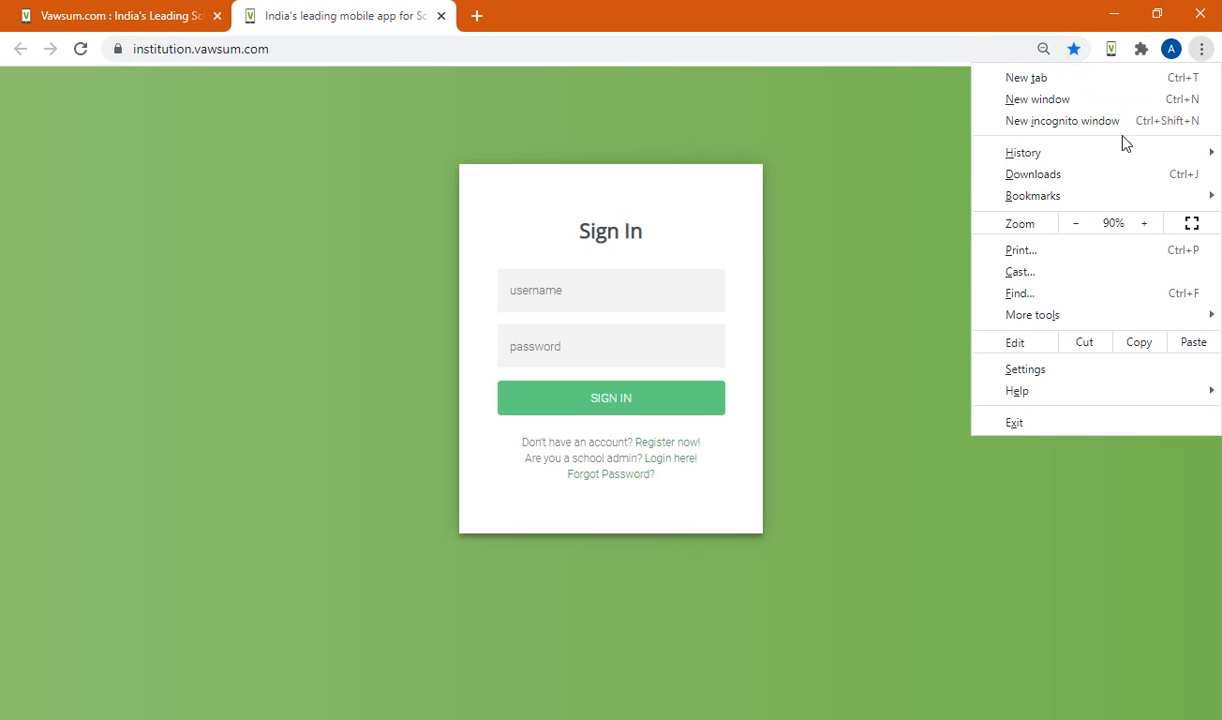
{"action": "left_click", "coordinate": [1033, 195]}
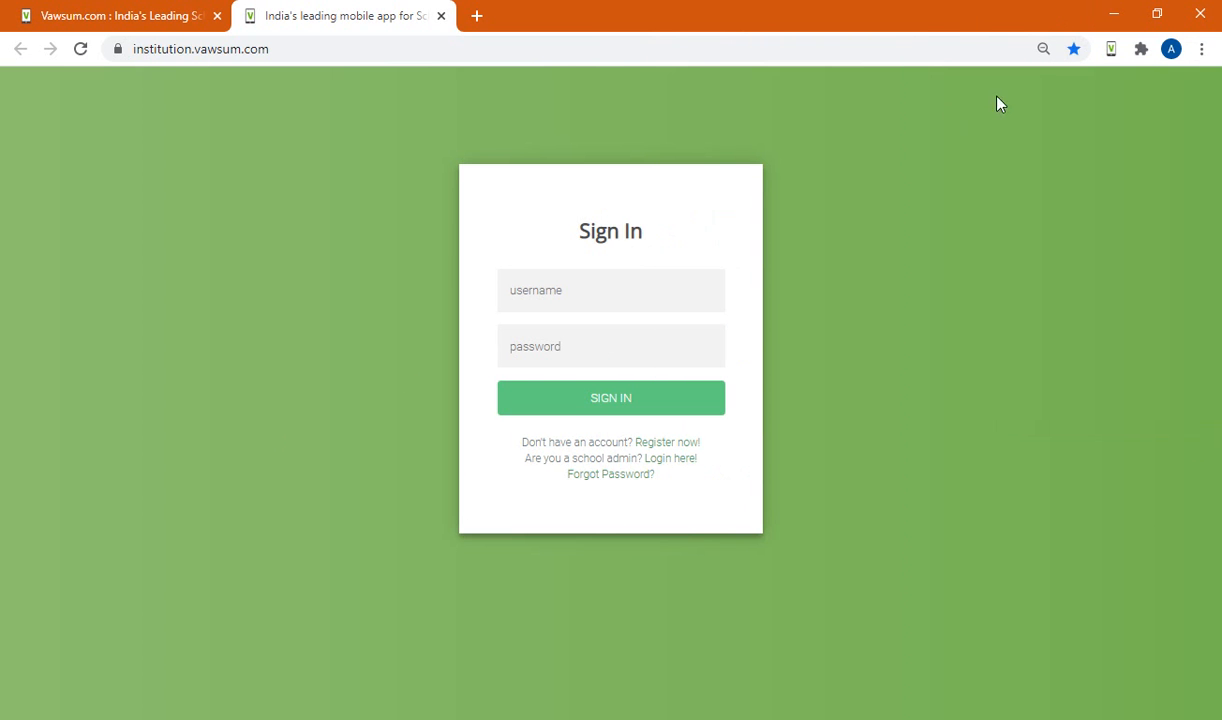
{"action": "left_click", "coordinate": [1201, 48]}
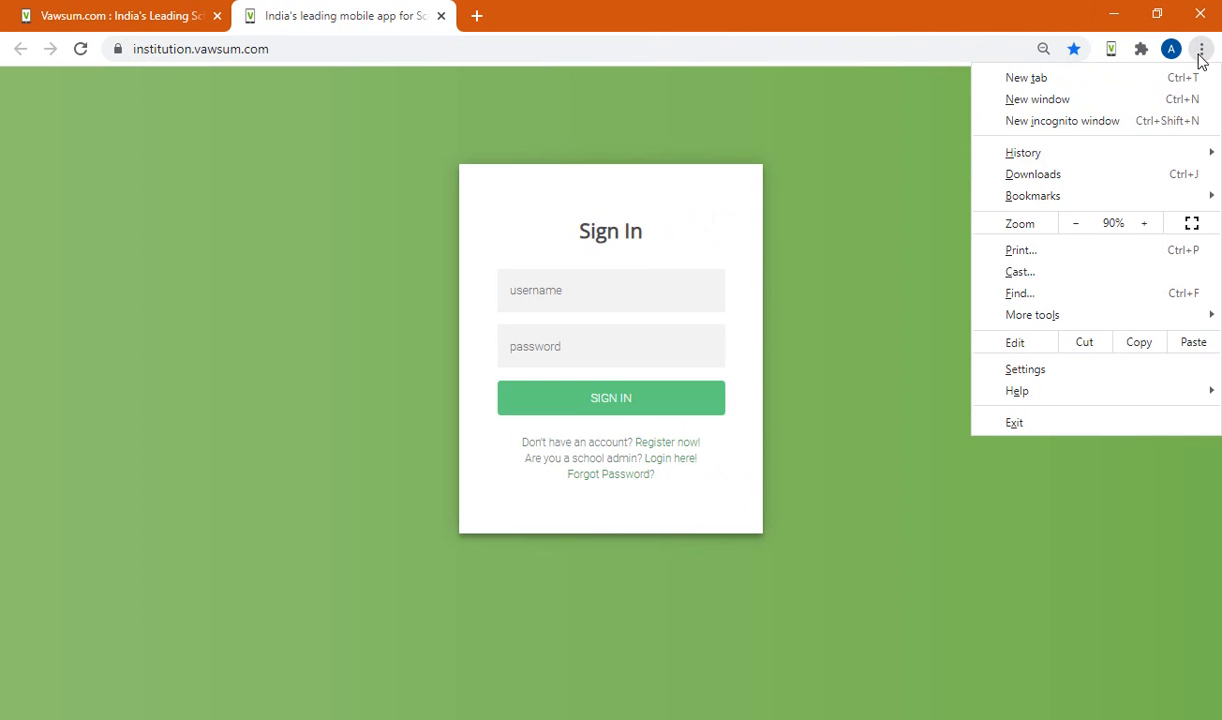
{"action": "left_click", "coordinate": [1033, 195]}
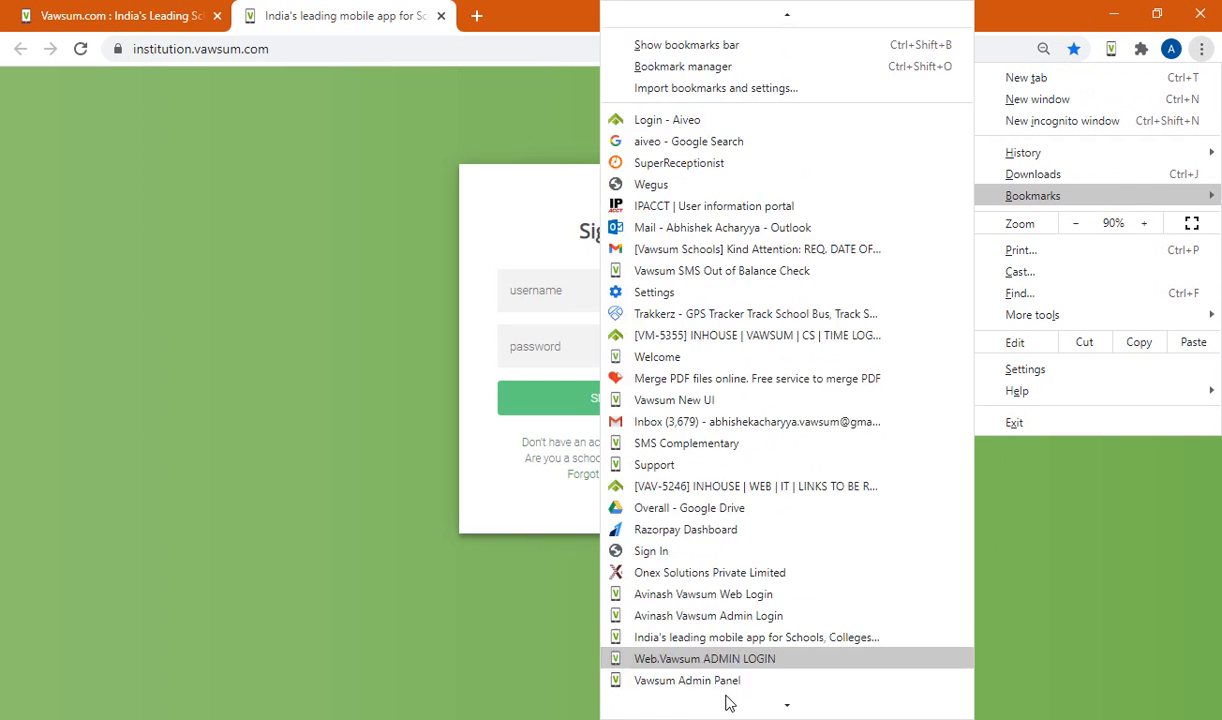
{"action": "scroll", "scroll_direction": "down", "scroll_amount": 3}
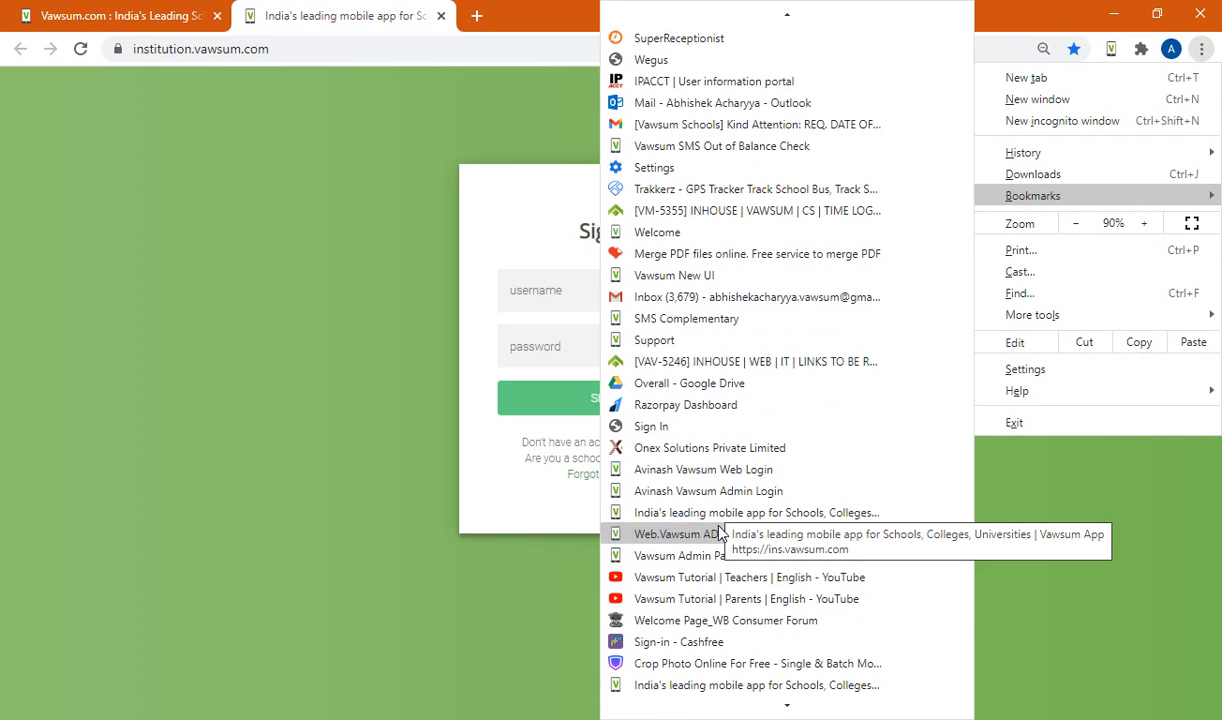
{"action": "mouse_move", "coordinate": [718, 491]}
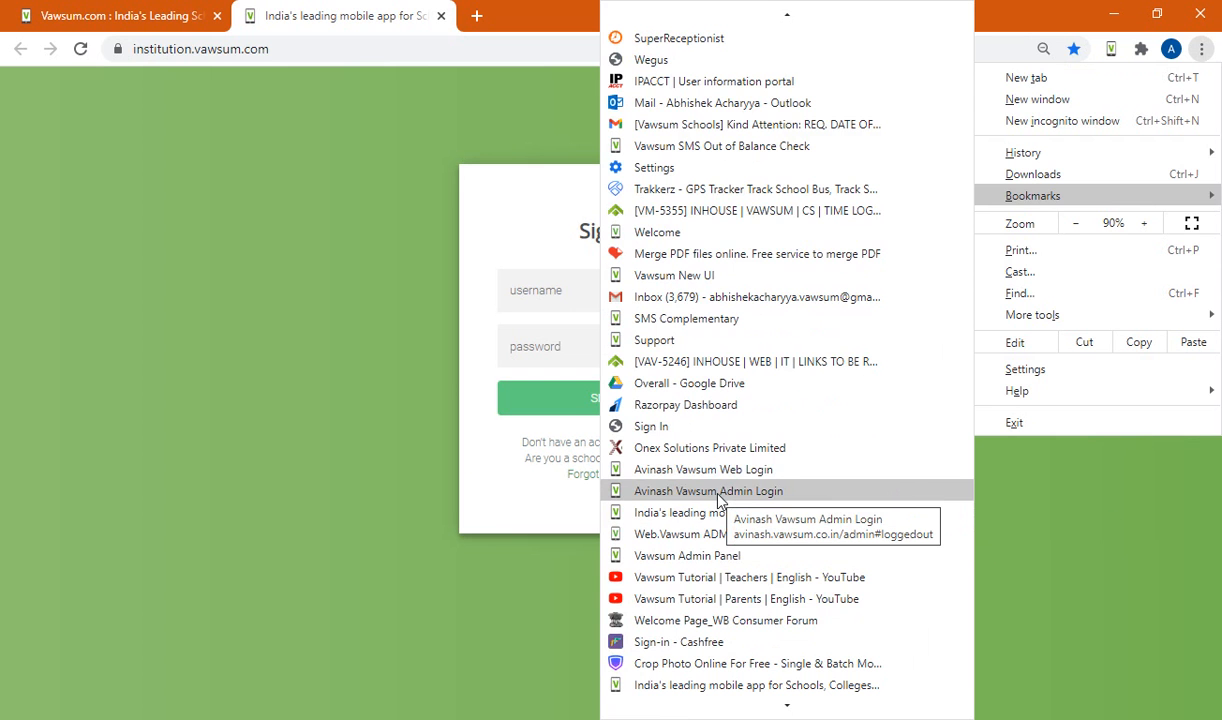
{"action": "left_click", "coordinate": [708, 491]}
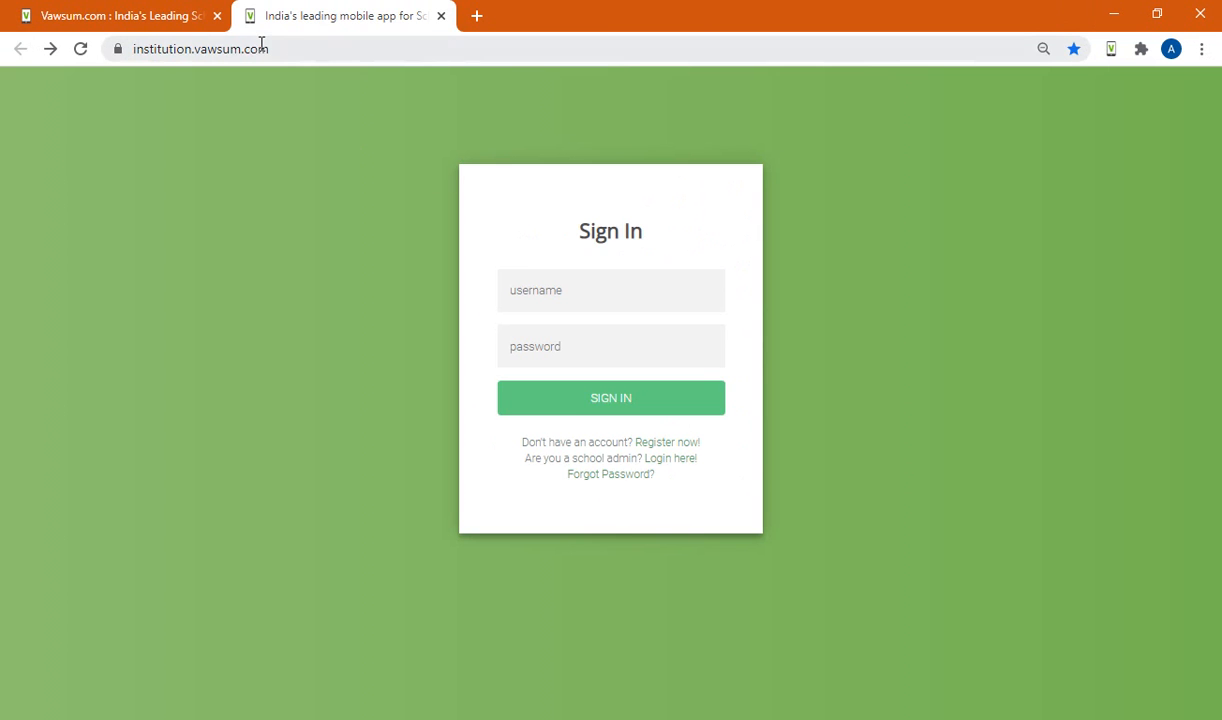
{"action": "mouse_move", "coordinate": [1093, 55]}
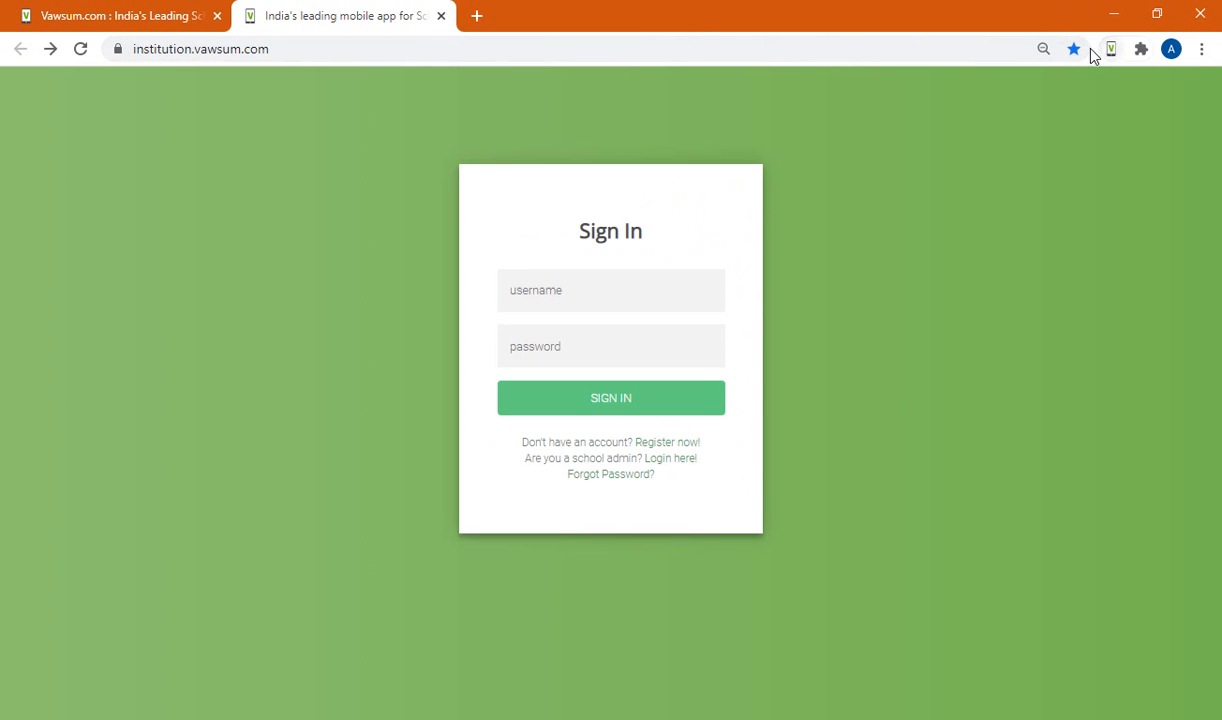
{"action": "mouse_move", "coordinate": [1111, 48]}
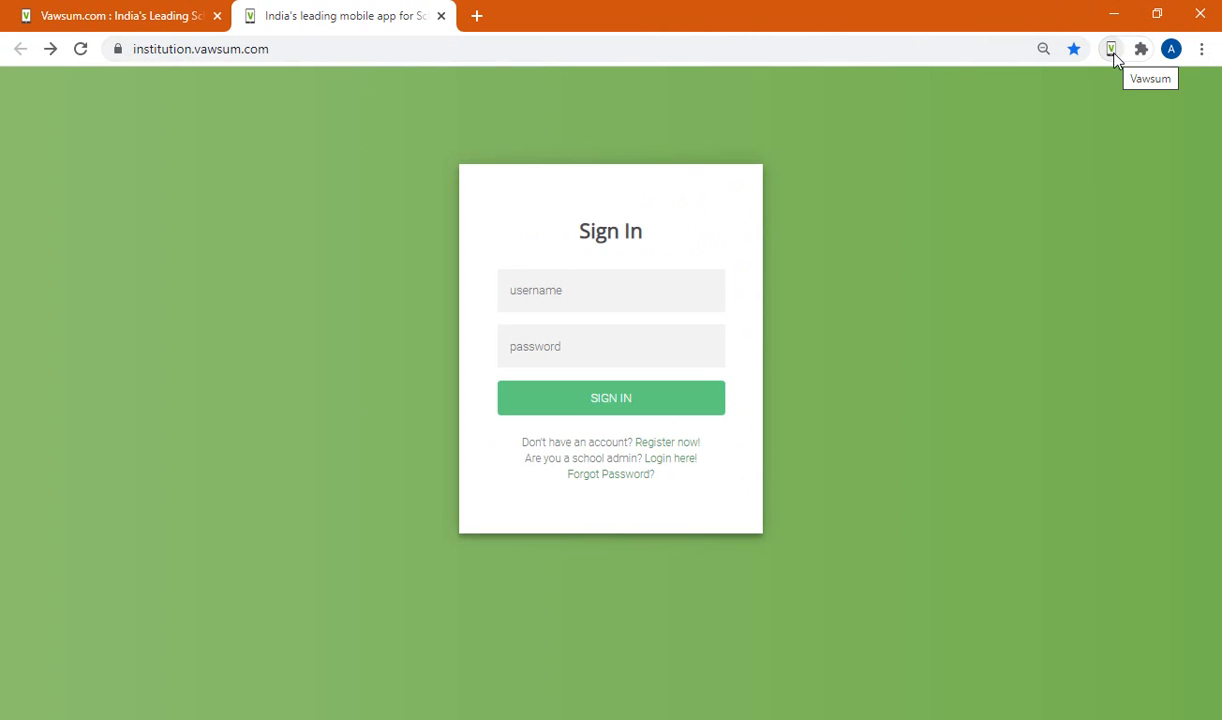
- View the vendor SMS Balance table from the Vawsum extension icon
{"action": "left_click", "coordinate": [1111, 48]}
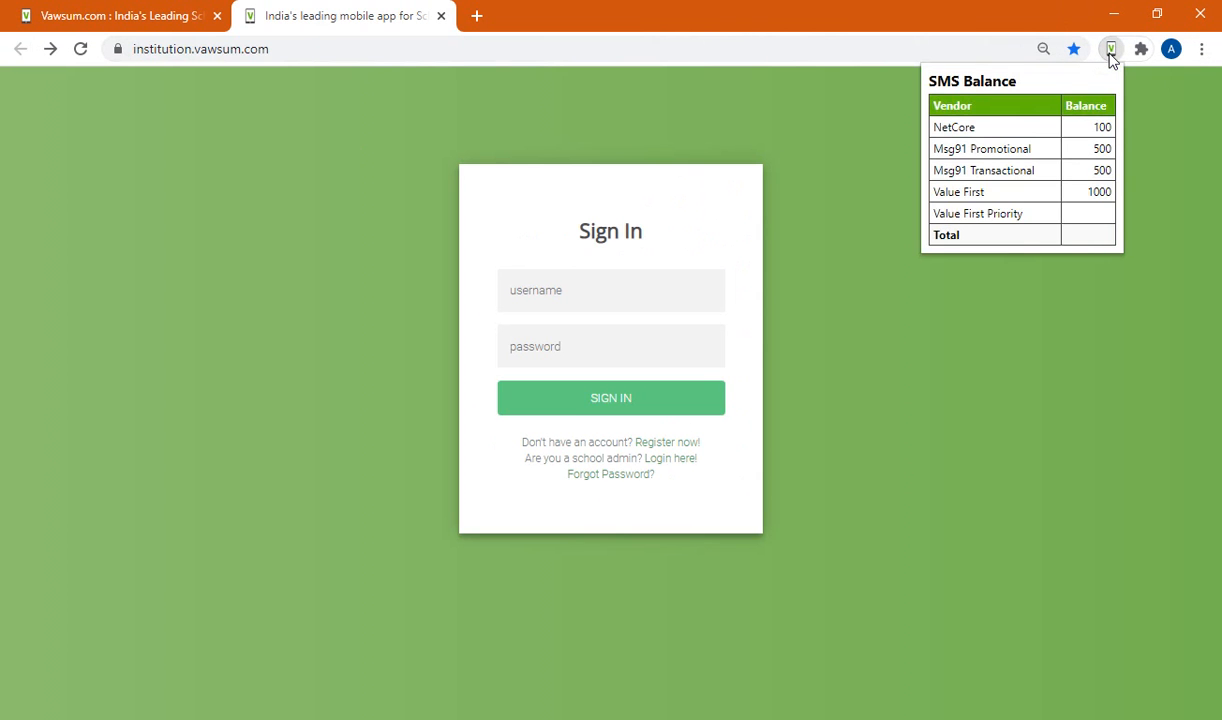
{"action": "left_click", "coordinate": [1201, 48]}
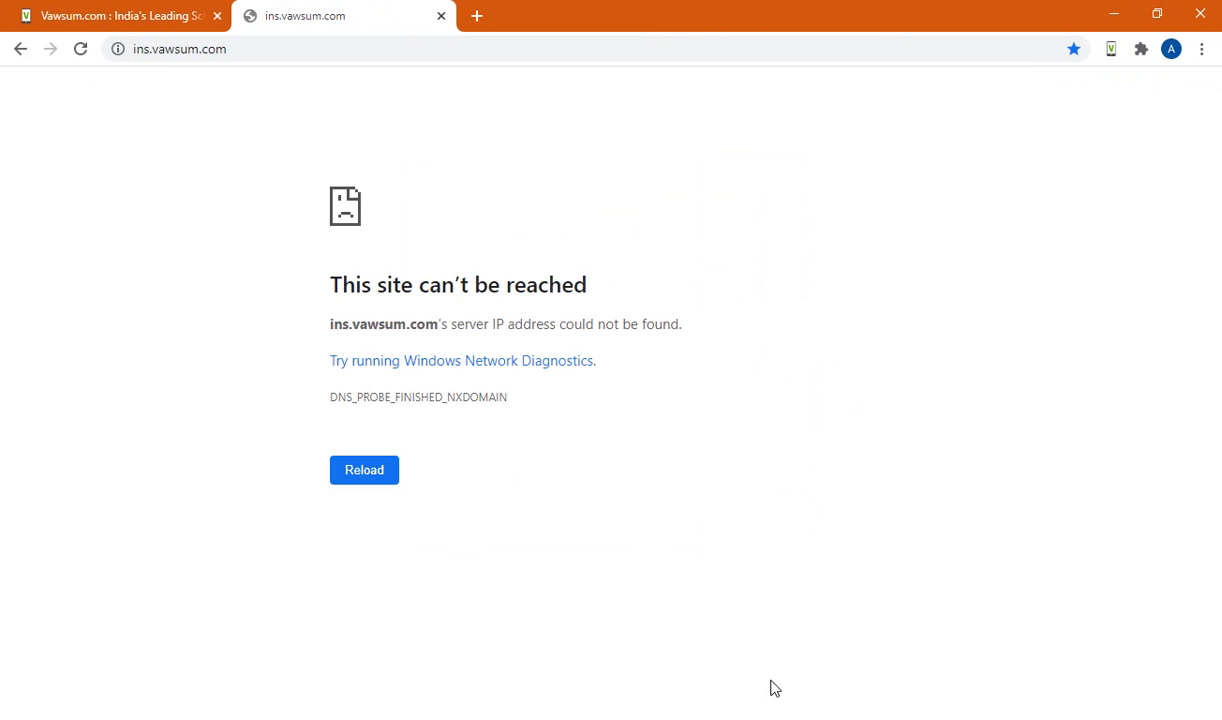
- Reopen the institution.vawsum.com sign-in bookmark and bring up saved username suggestions
{"action": "left_click", "coordinate": [1201, 48]}
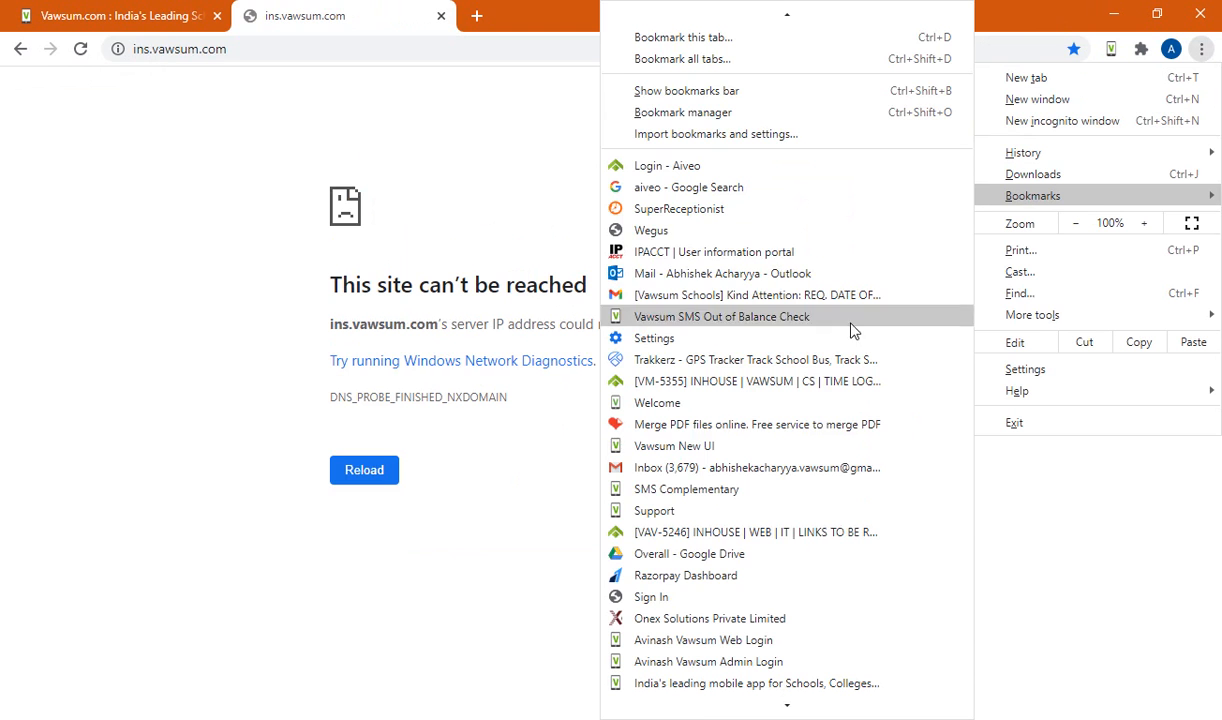
{"action": "scroll", "scroll_direction": "down", "scroll_amount": 3}
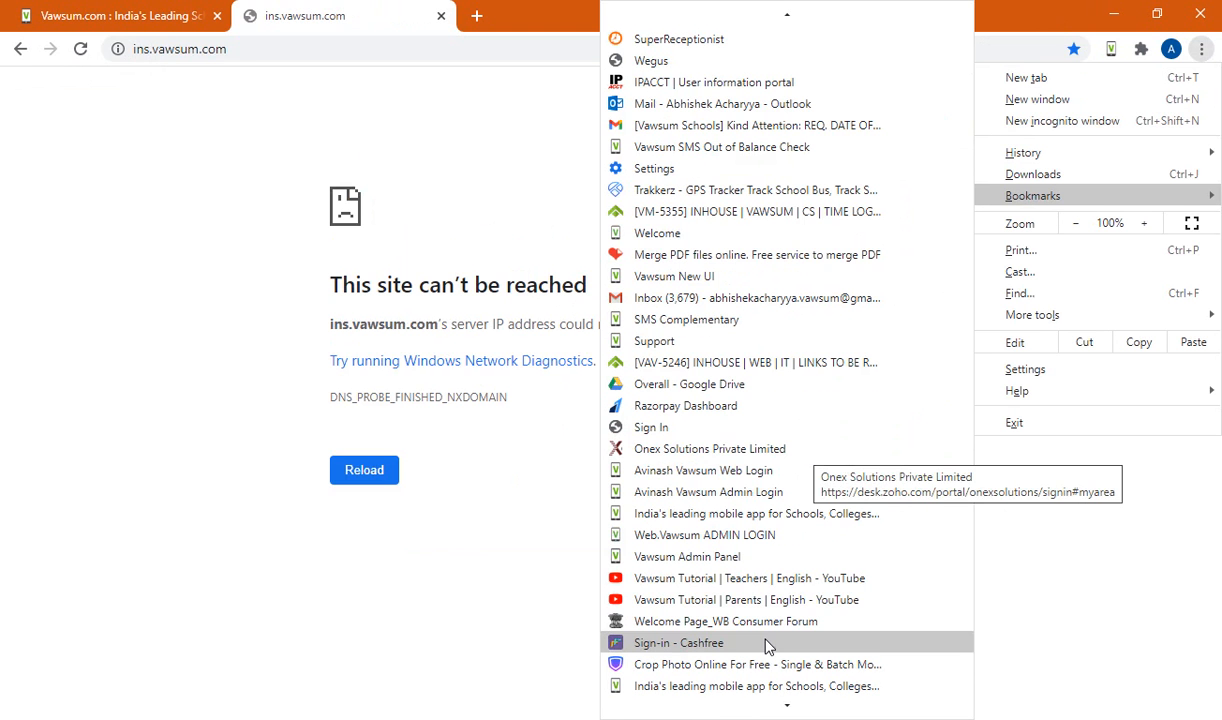
{"action": "mouse_move", "coordinate": [699, 690]}
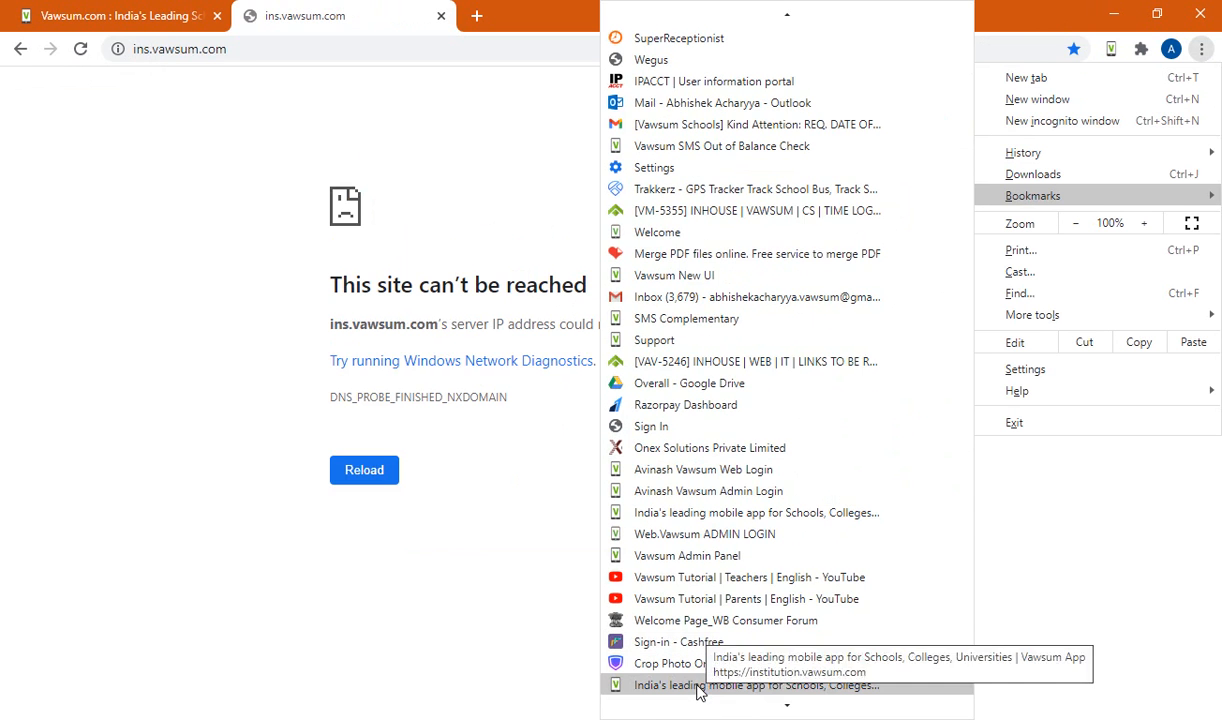
{"action": "left_click", "coordinate": [757, 685]}
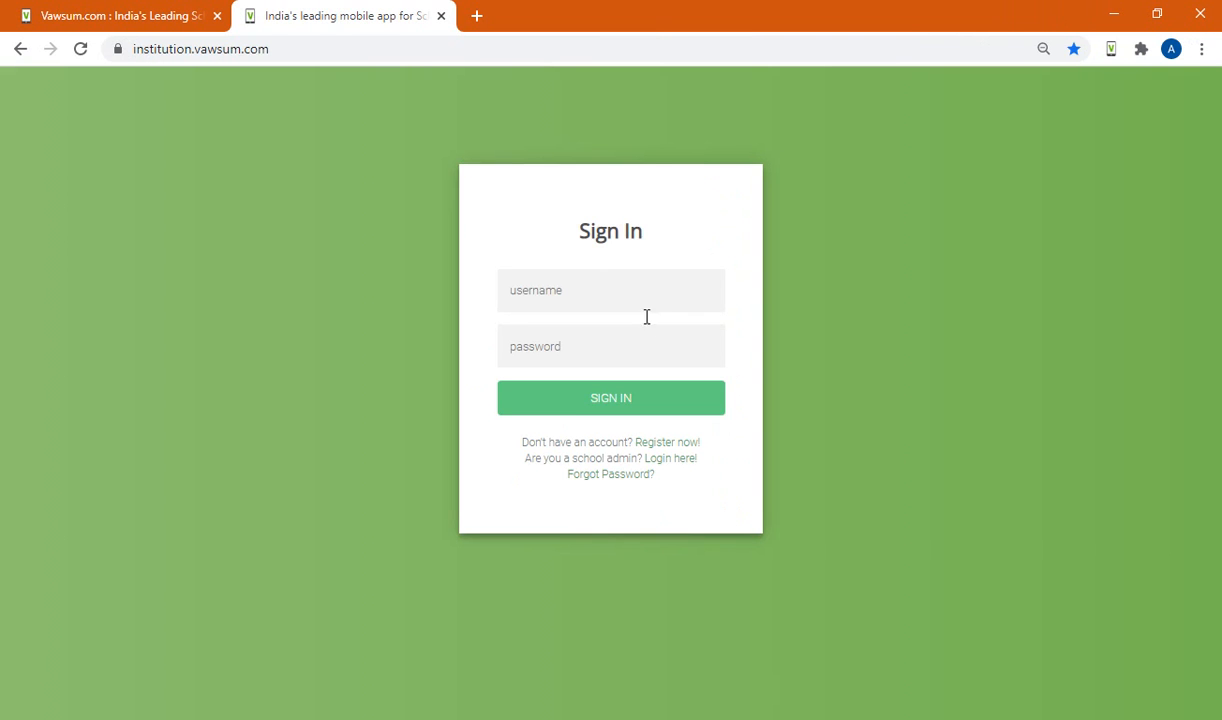
{"action": "mouse_move", "coordinate": [655, 162]}
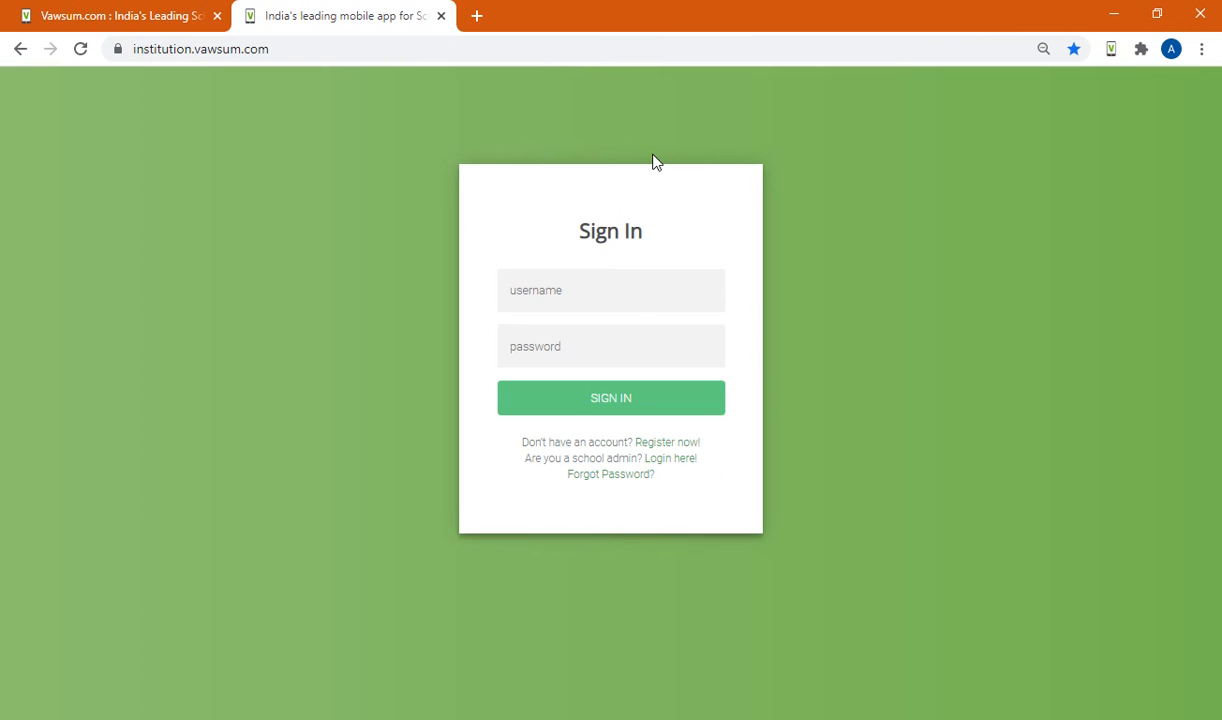
{"action": "mouse_move", "coordinate": [718, 193]}
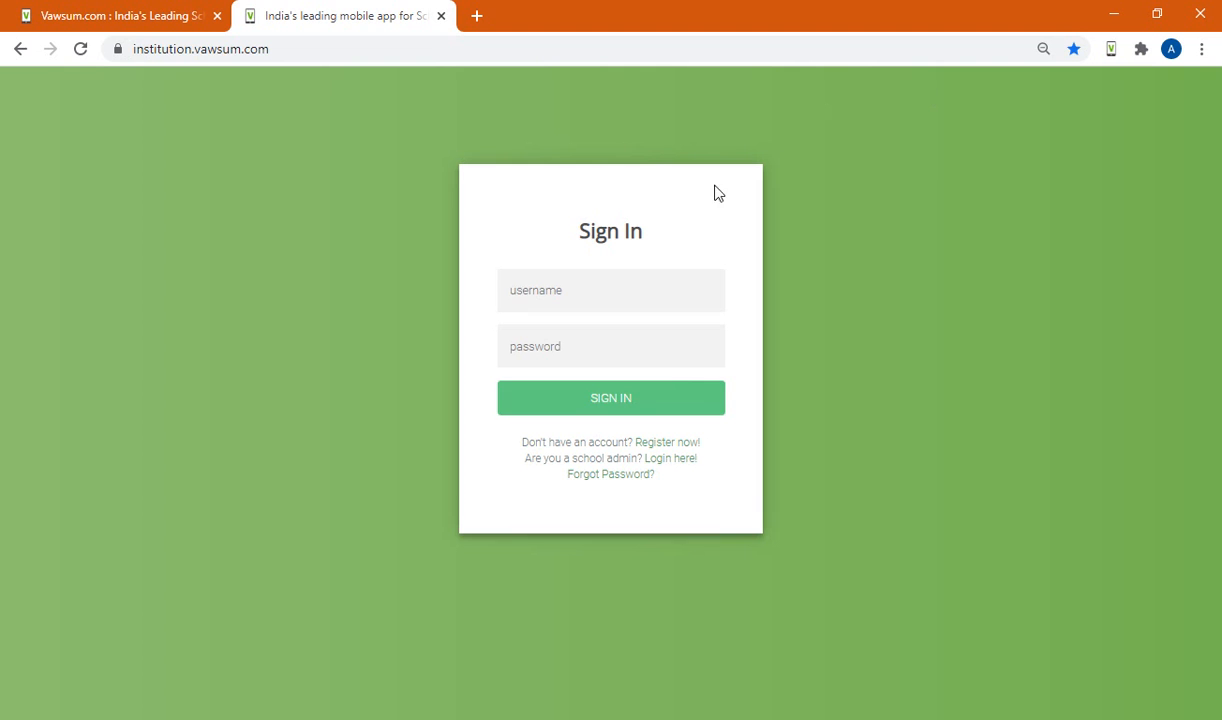
{"action": "left_click", "coordinate": [610, 290]}
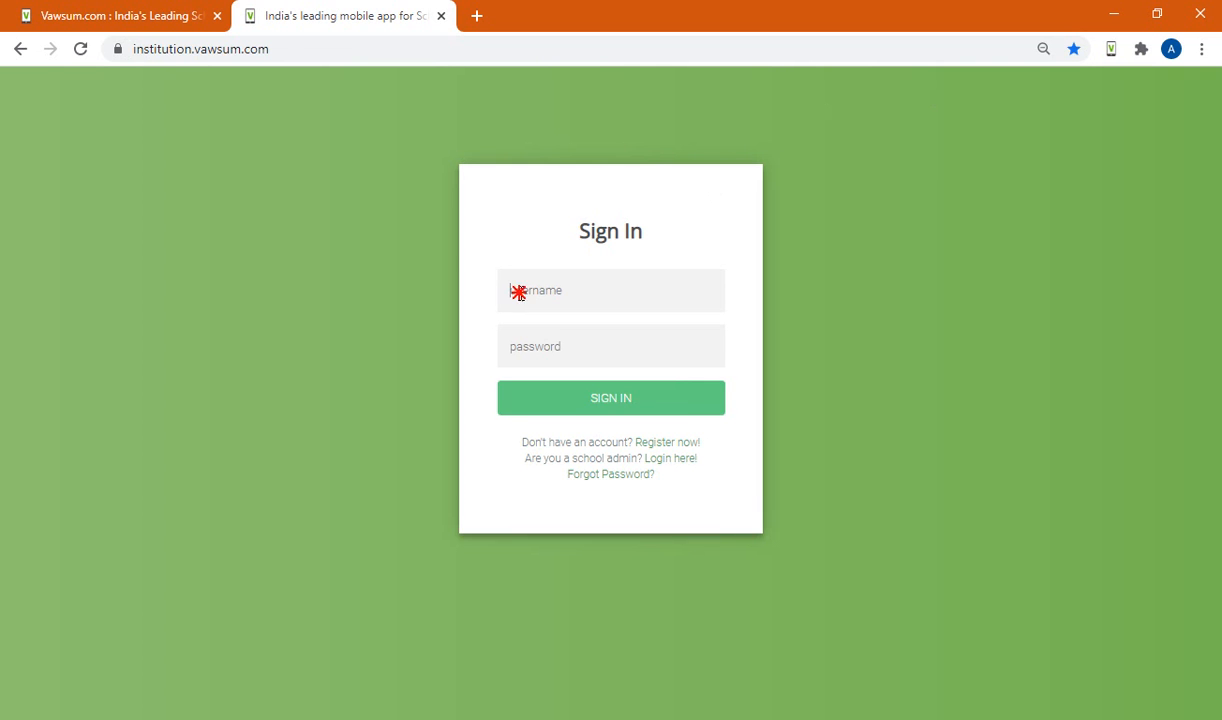
{"action": "left_click", "coordinate": [610, 290]}
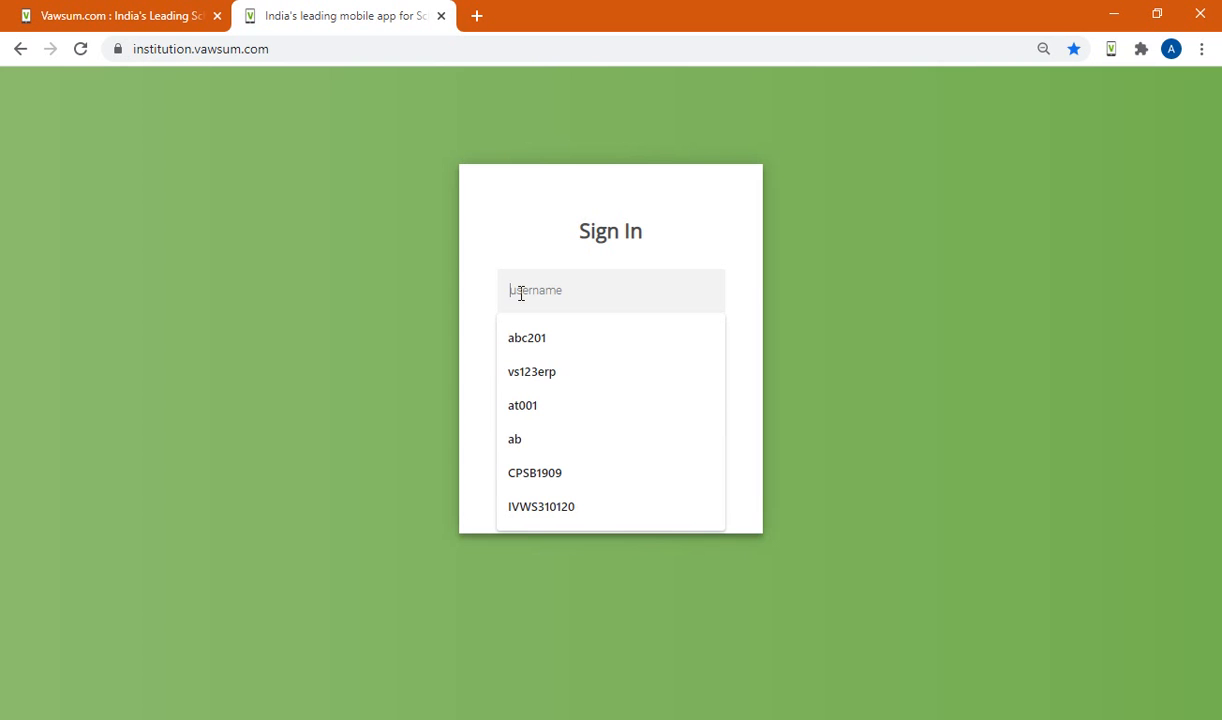
- Sign in using the saved autofill username and password entry
{"action": "type", "text": "ab"}
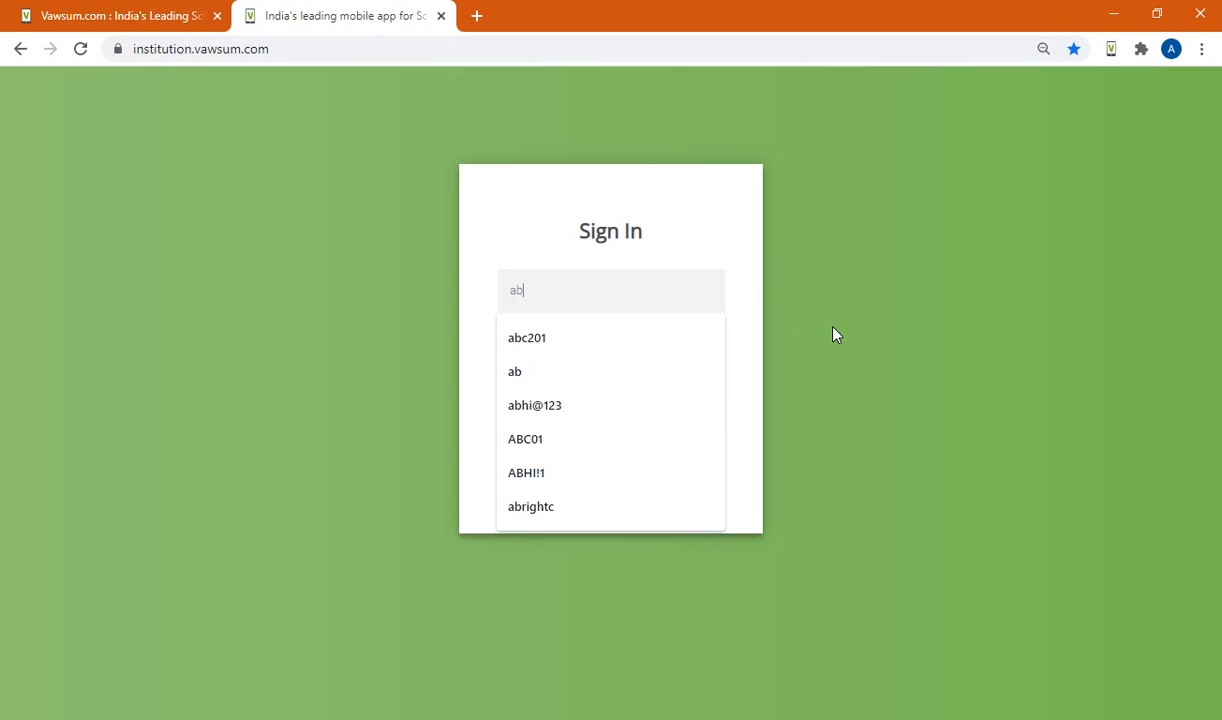
{"action": "left_click", "coordinate": [514, 371]}
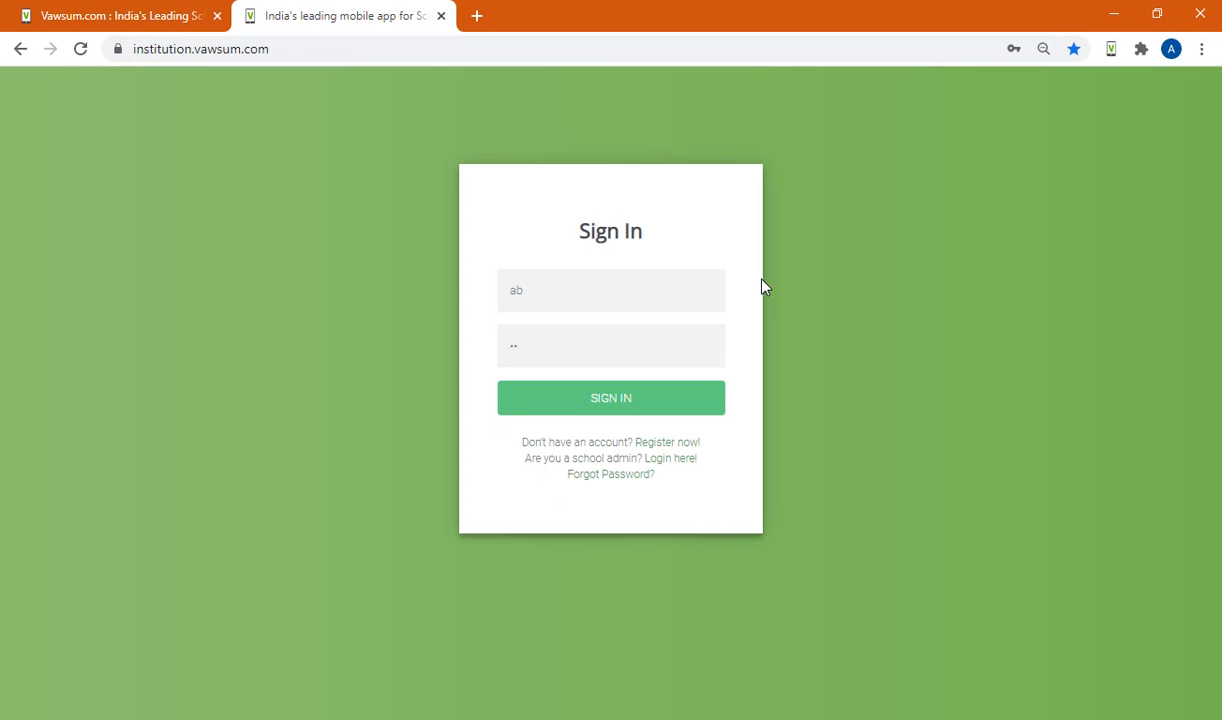
{"action": "left_click", "coordinate": [610, 397]}
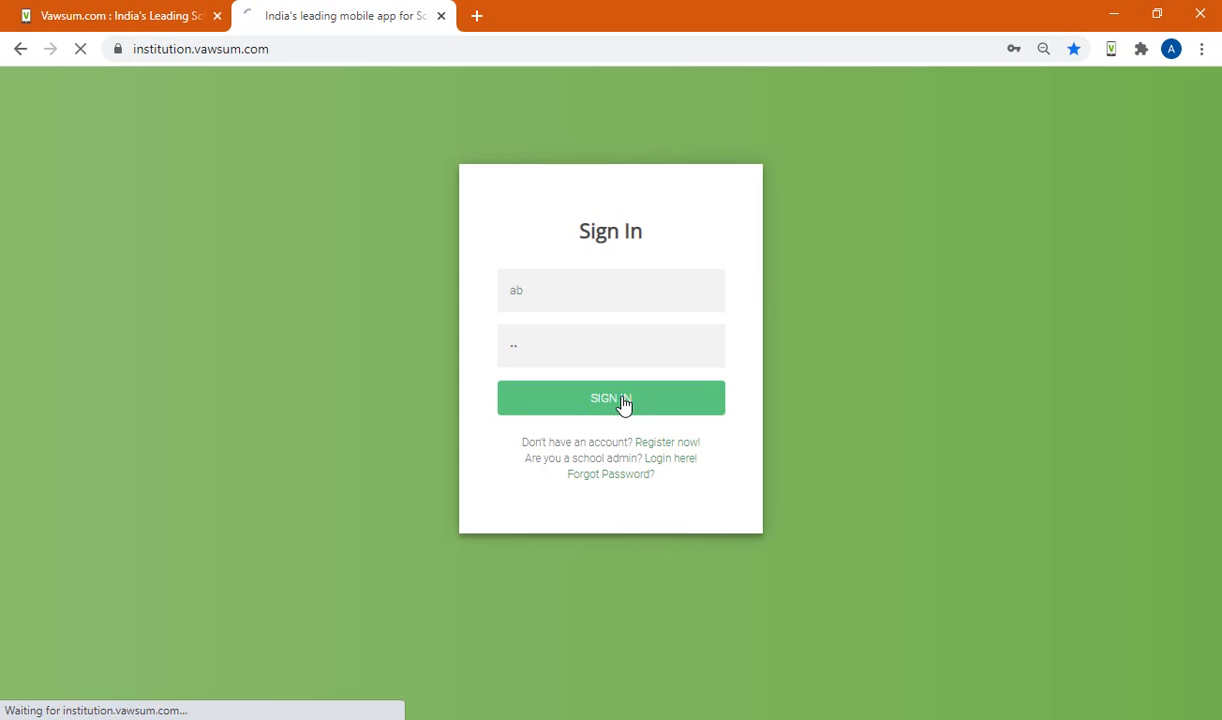
{"action": "left_click", "coordinate": [610, 398]}
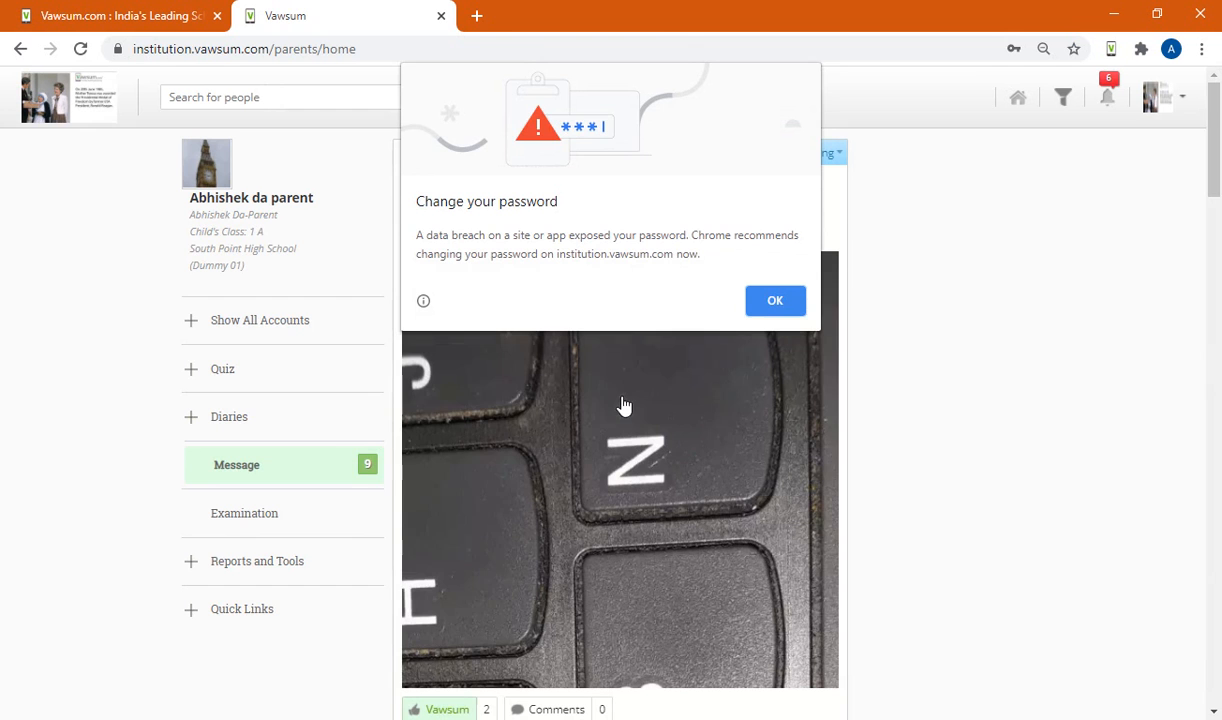
{"action": "left_click", "coordinate": [775, 300]}
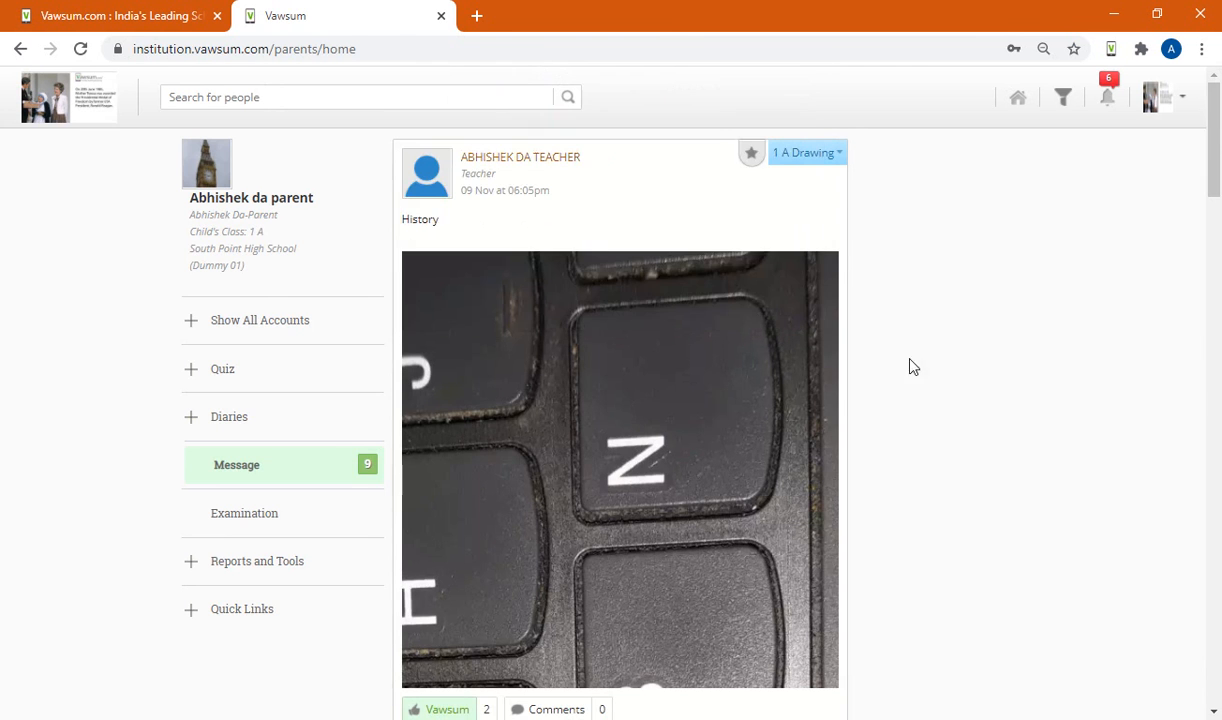
{"action": "scroll", "scroll_direction": "down", "scroll_amount": 3}
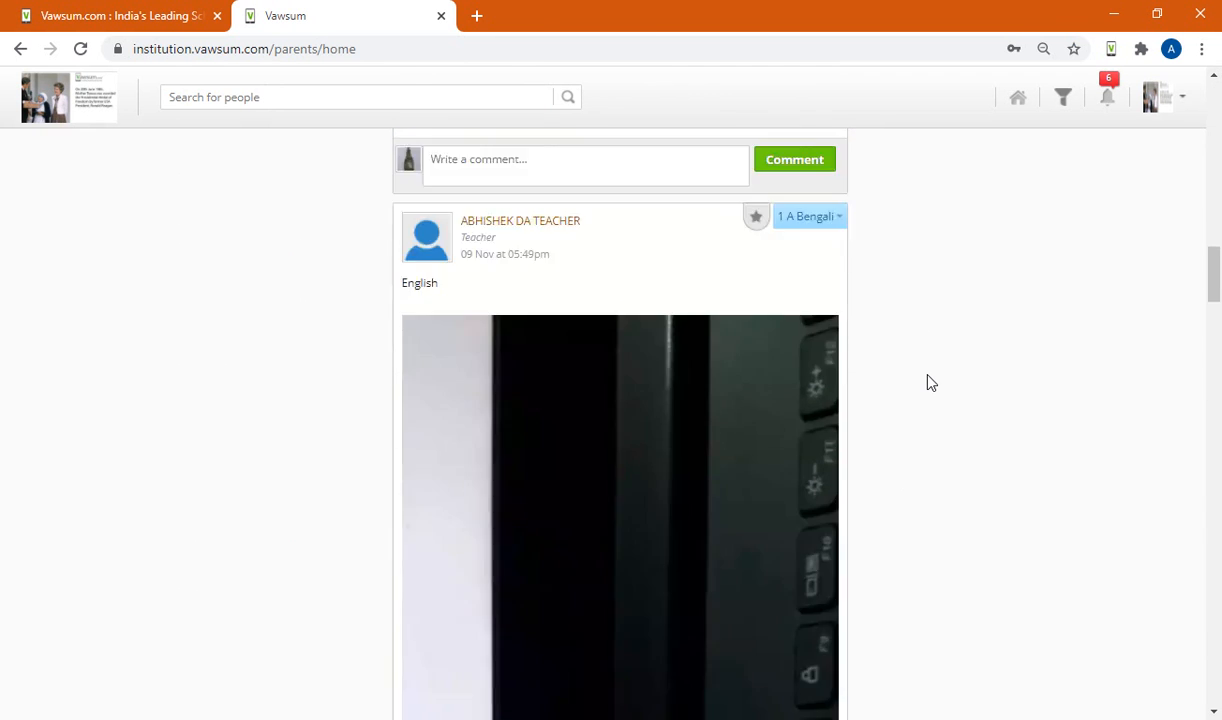
{"action": "scroll", "scroll_direction": "up", "scroll_amount": 3}
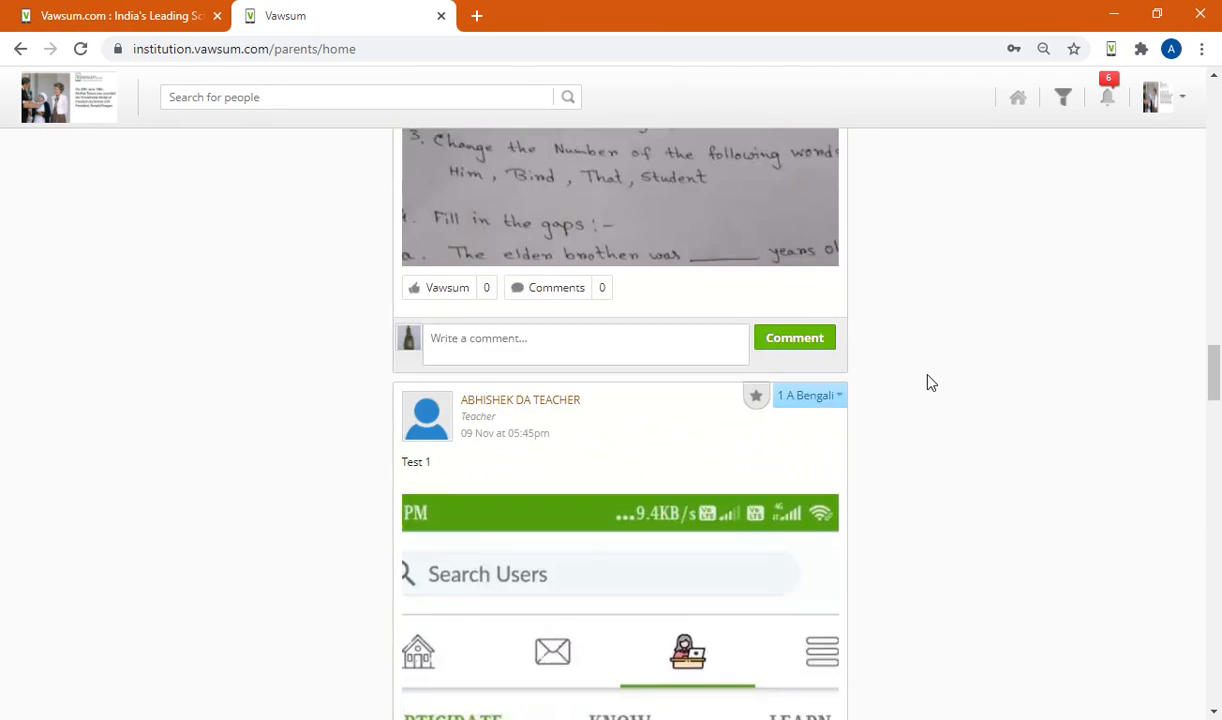
{"action": "scroll", "scroll_direction": "up", "scroll_amount": 3}
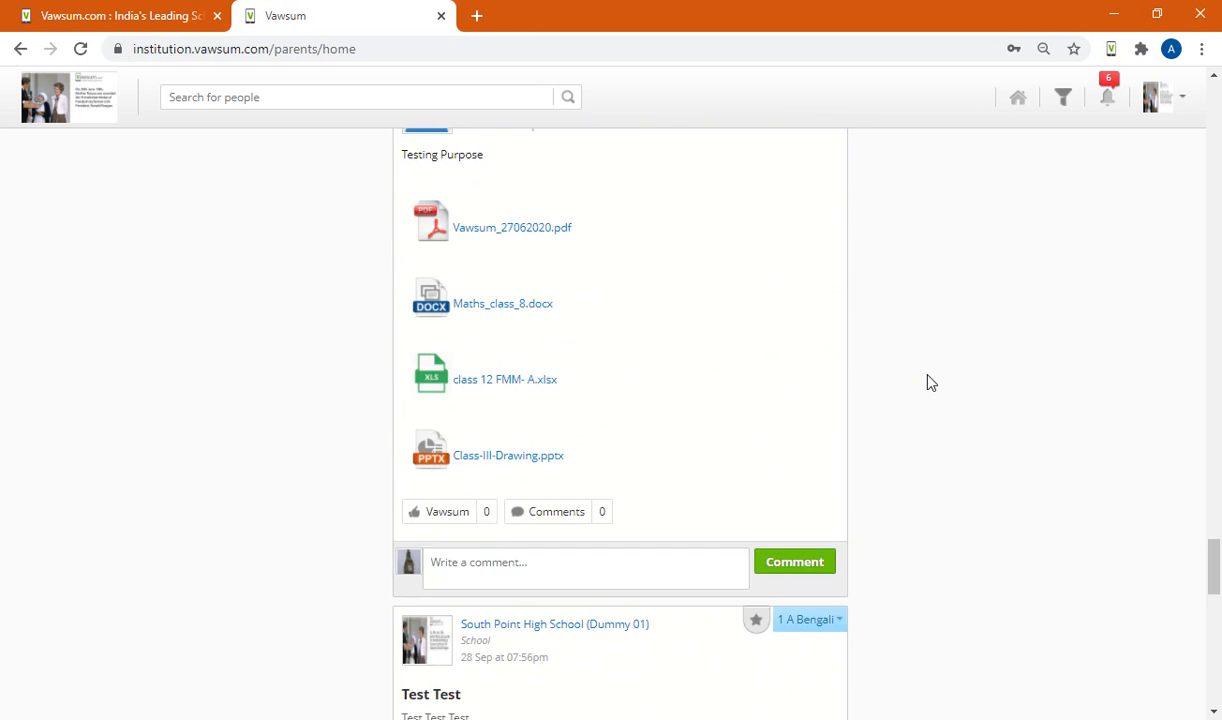
{"action": "scroll", "scroll_direction": "down", "scroll_amount": 3}
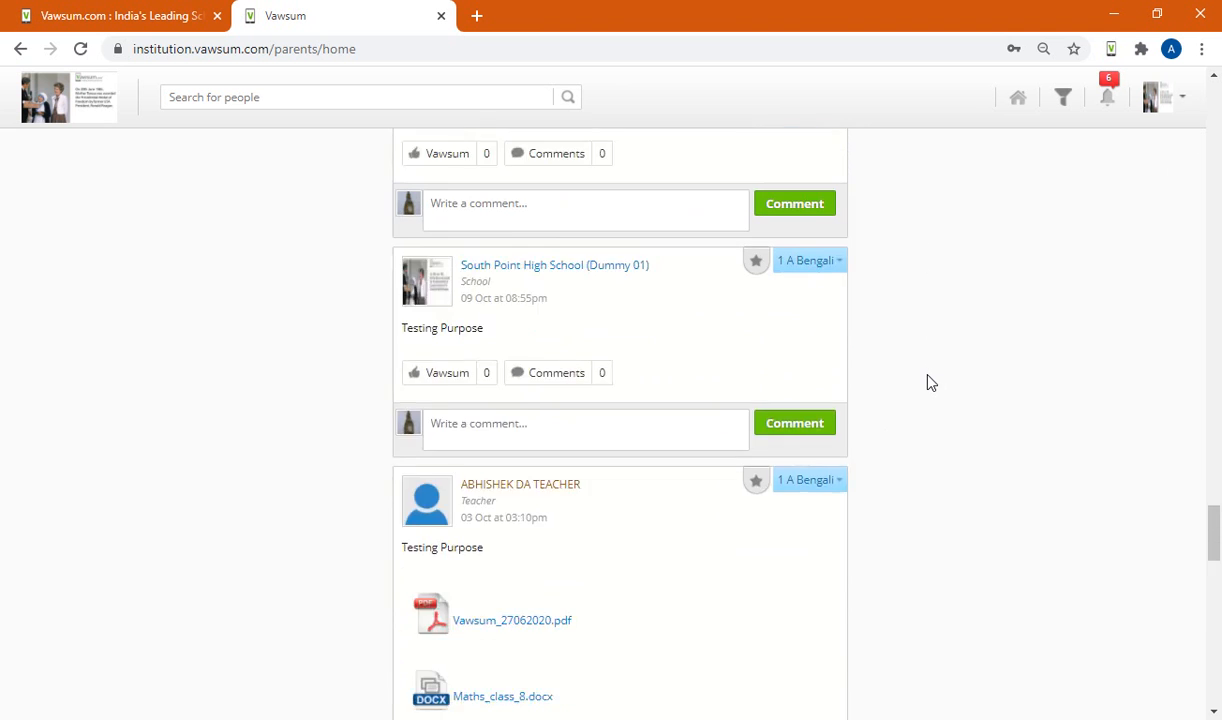
{"action": "scroll", "scroll_direction": "down", "scroll_amount": 3}
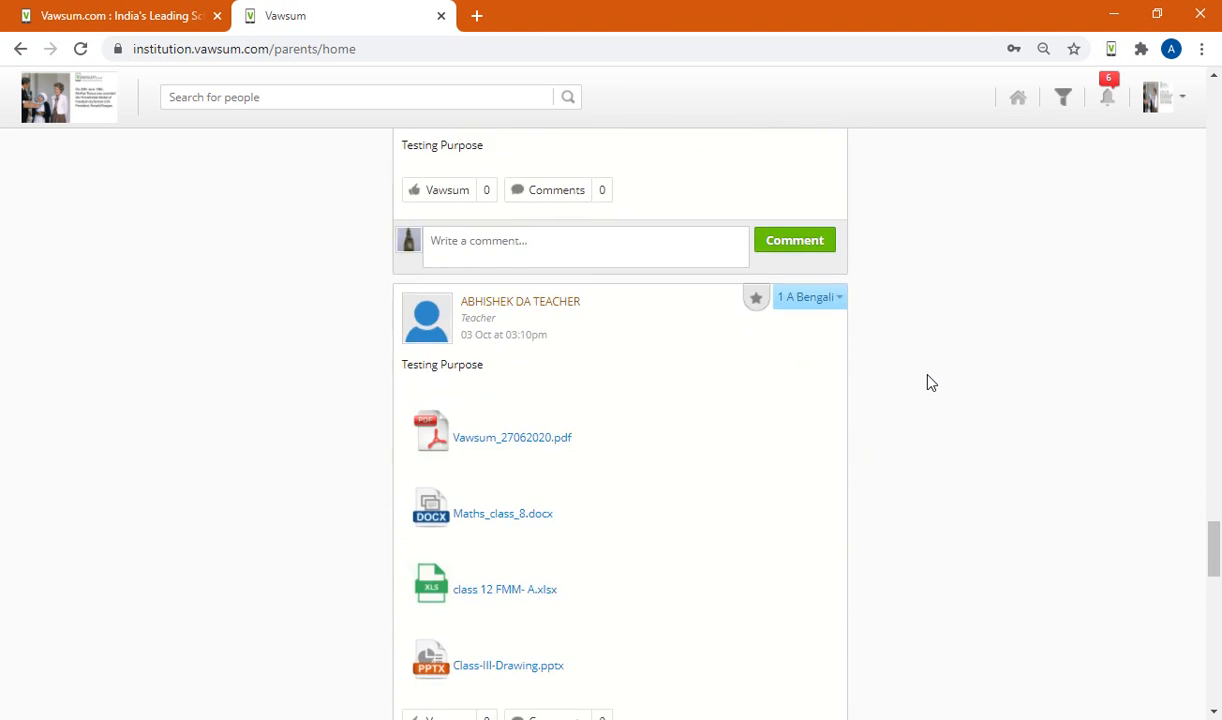
{"action": "scroll", "scroll_direction": "down", "scroll_amount": 3}
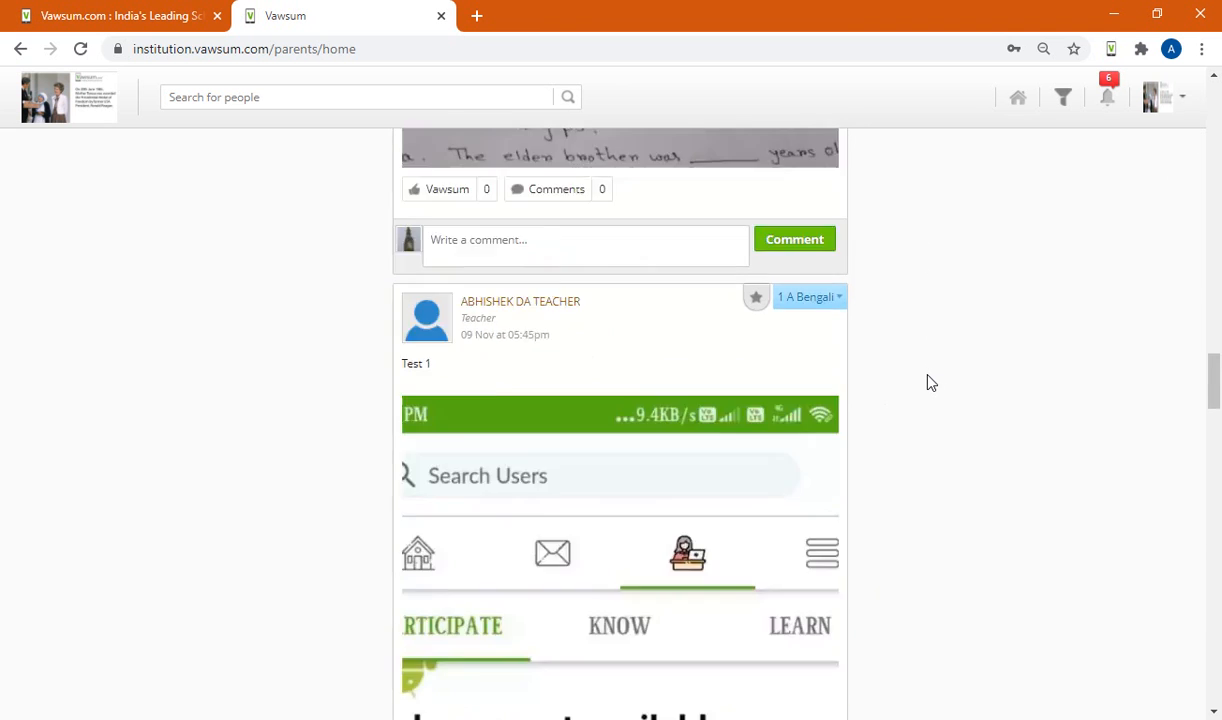
{"action": "scroll", "scroll_direction": "up", "scroll_amount": 3}
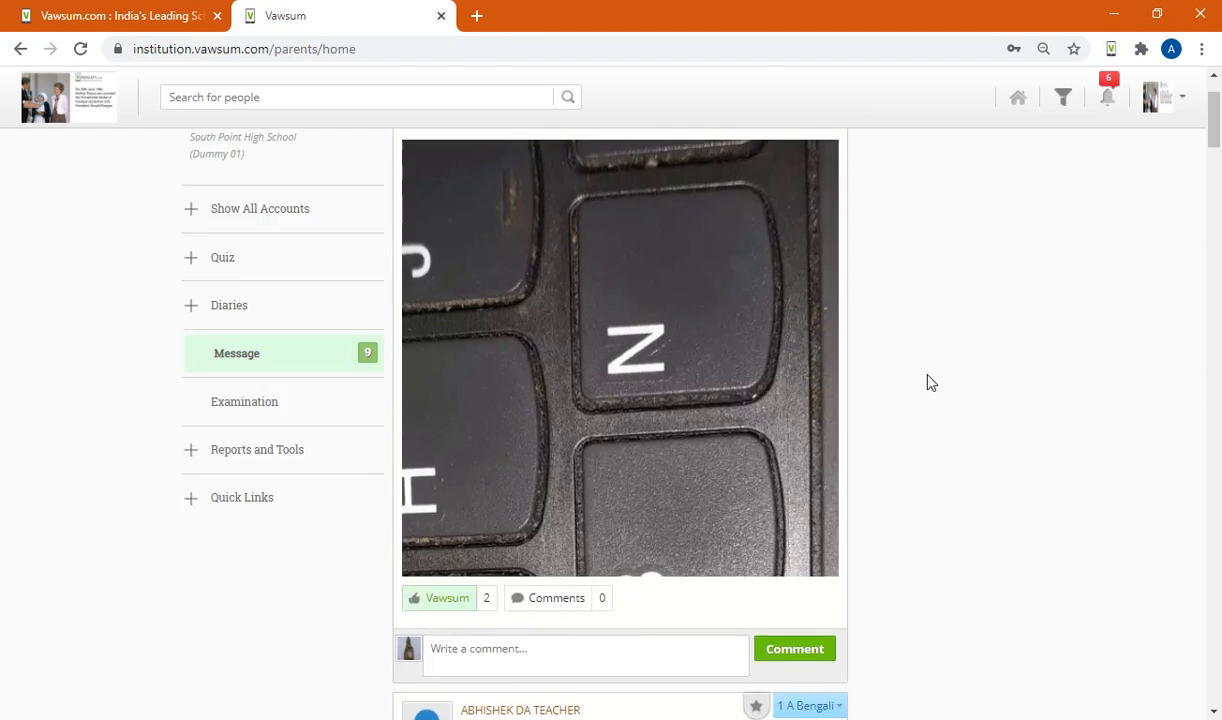
{"action": "scroll", "scroll_direction": "up", "scroll_amount": 3}
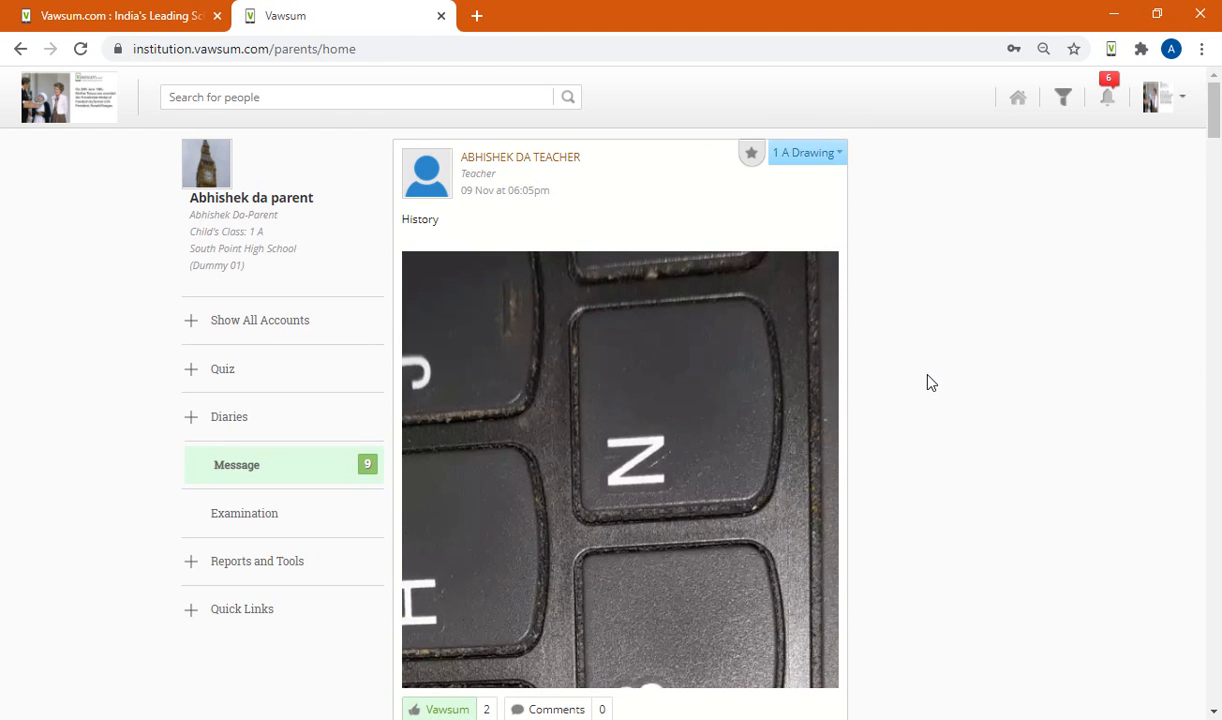
{"action": "mouse_move", "coordinate": [435, 384]}
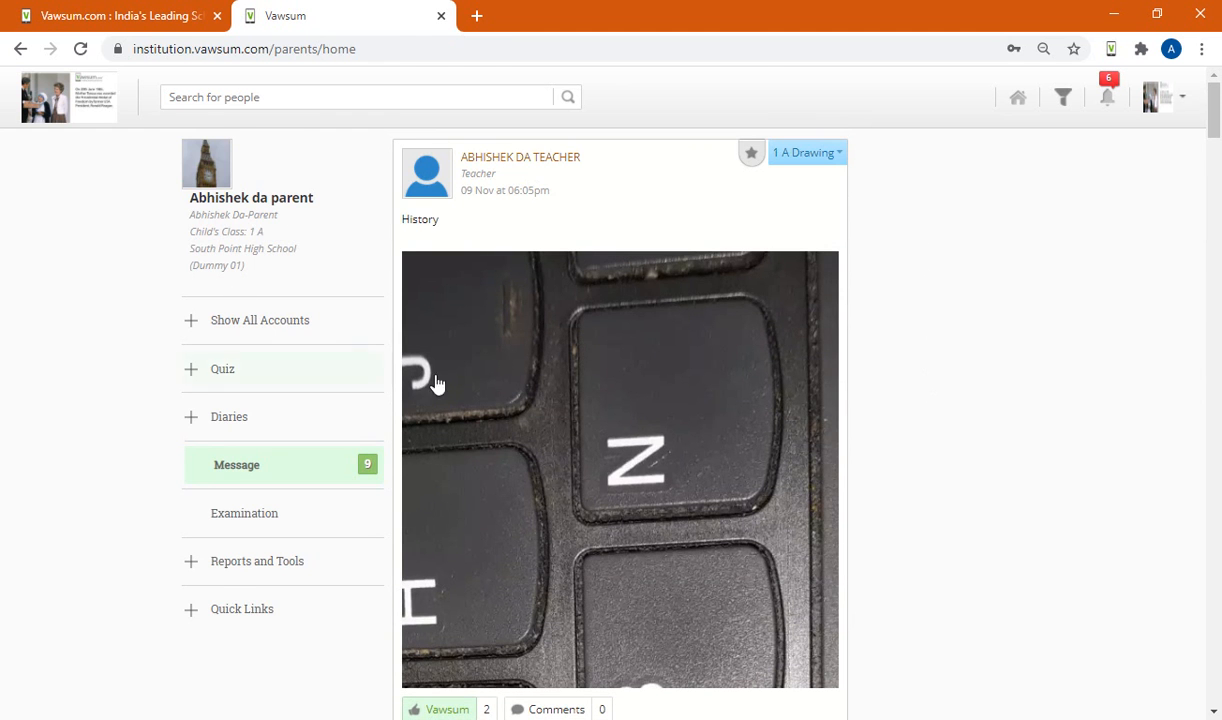
{"action": "mouse_move", "coordinate": [240, 350]}
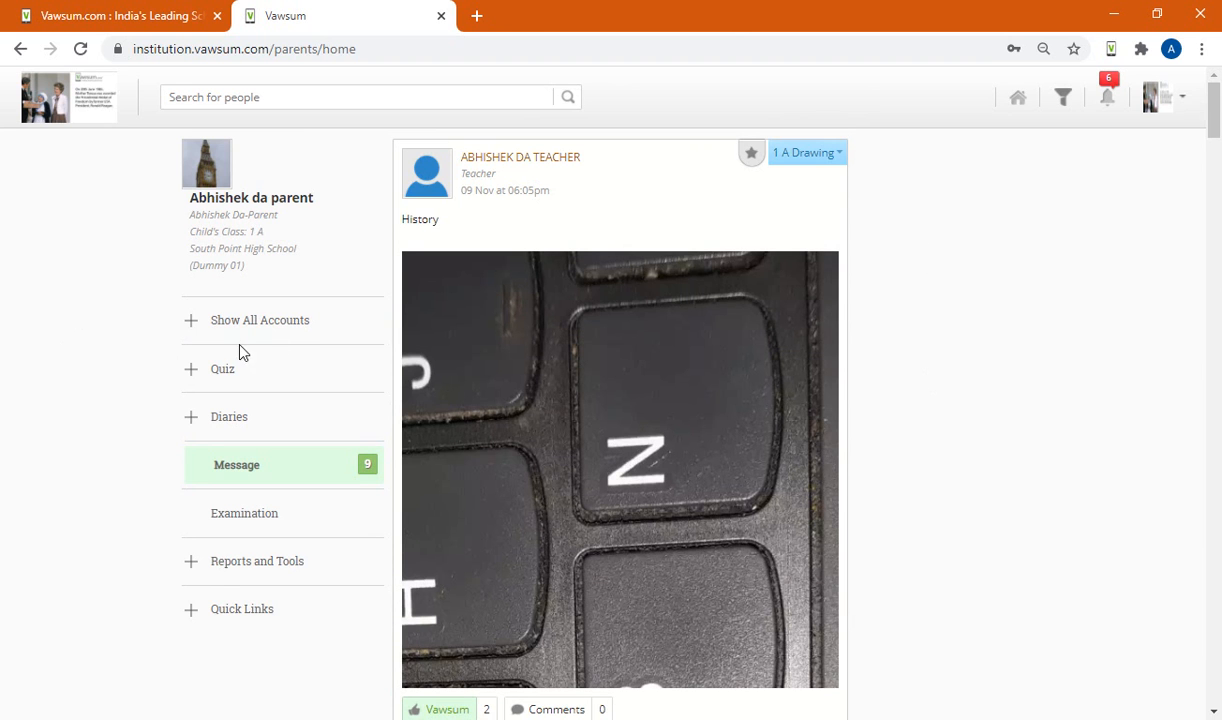
{"action": "mouse_move", "coordinate": [875, 196]}
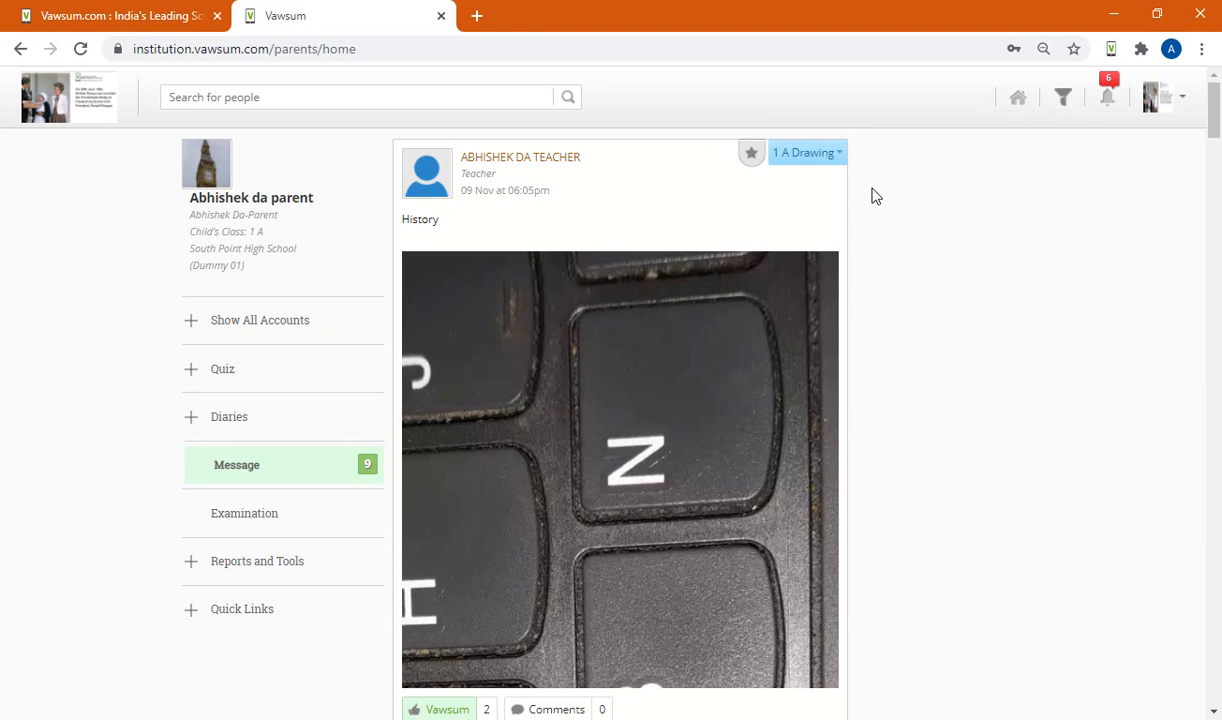
{"action": "scroll", "scroll_direction": "down", "scroll_amount": 3}
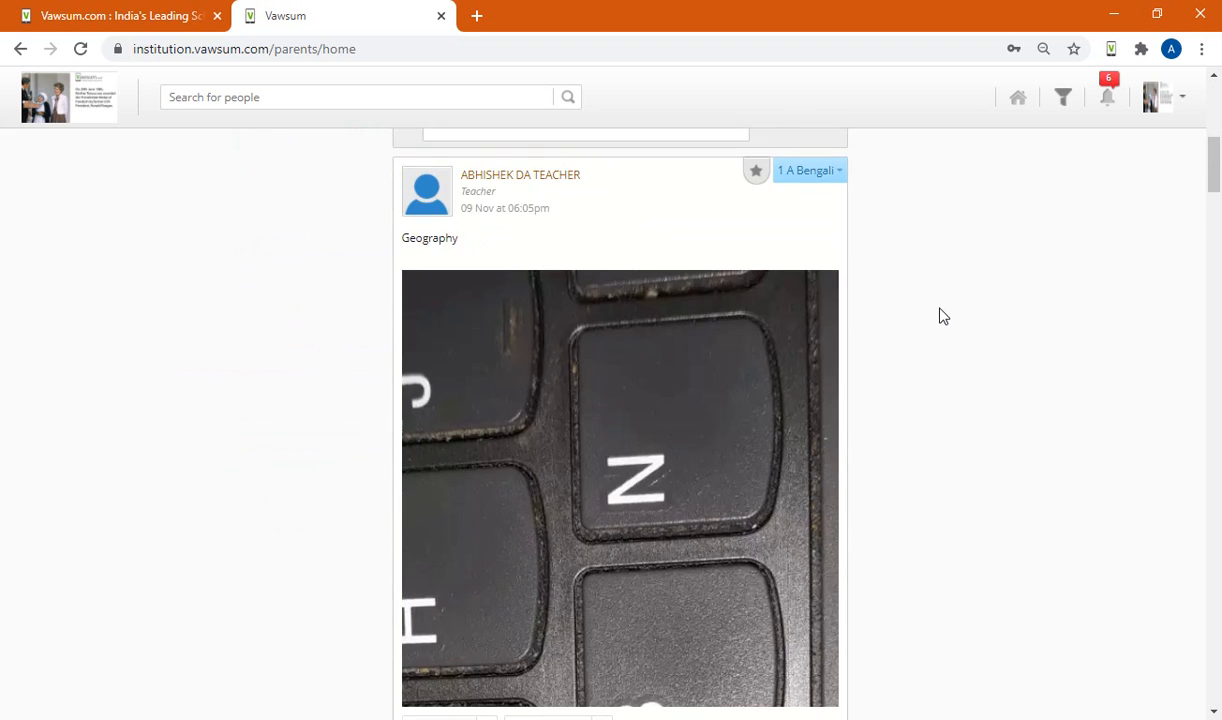
{"action": "scroll", "scroll_direction": "down", "scroll_amount": 3}
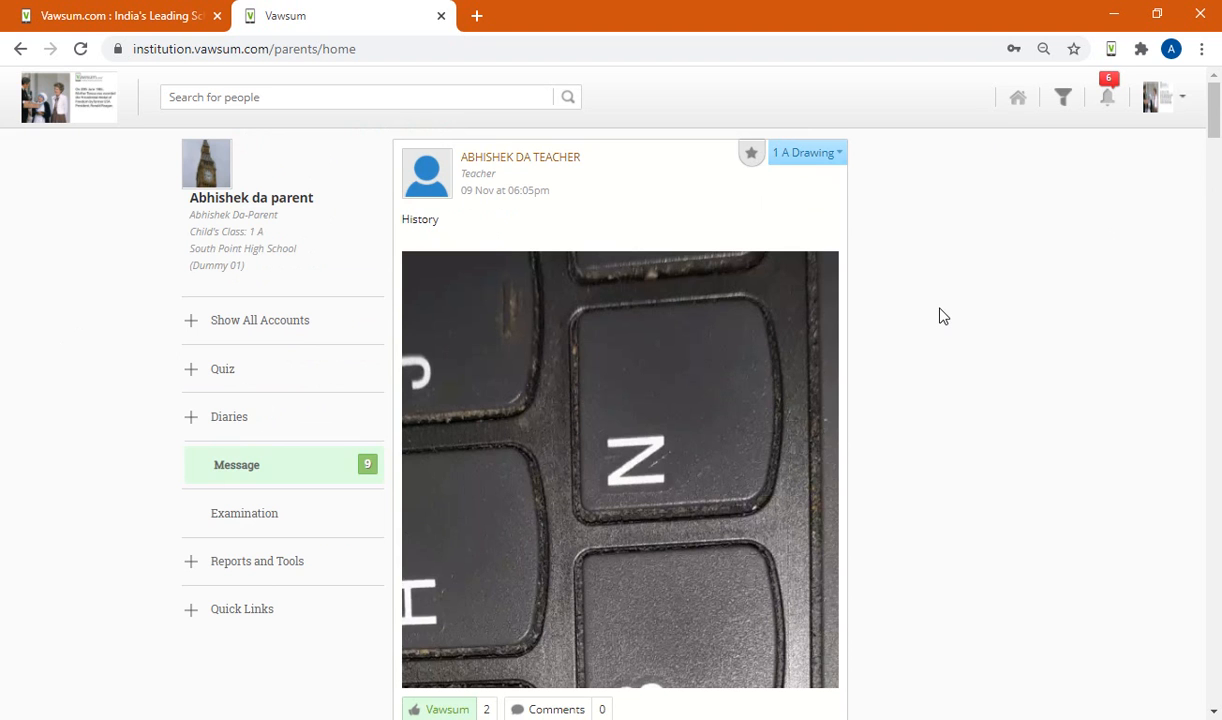
{"action": "mouse_move", "coordinate": [1145, 110]}
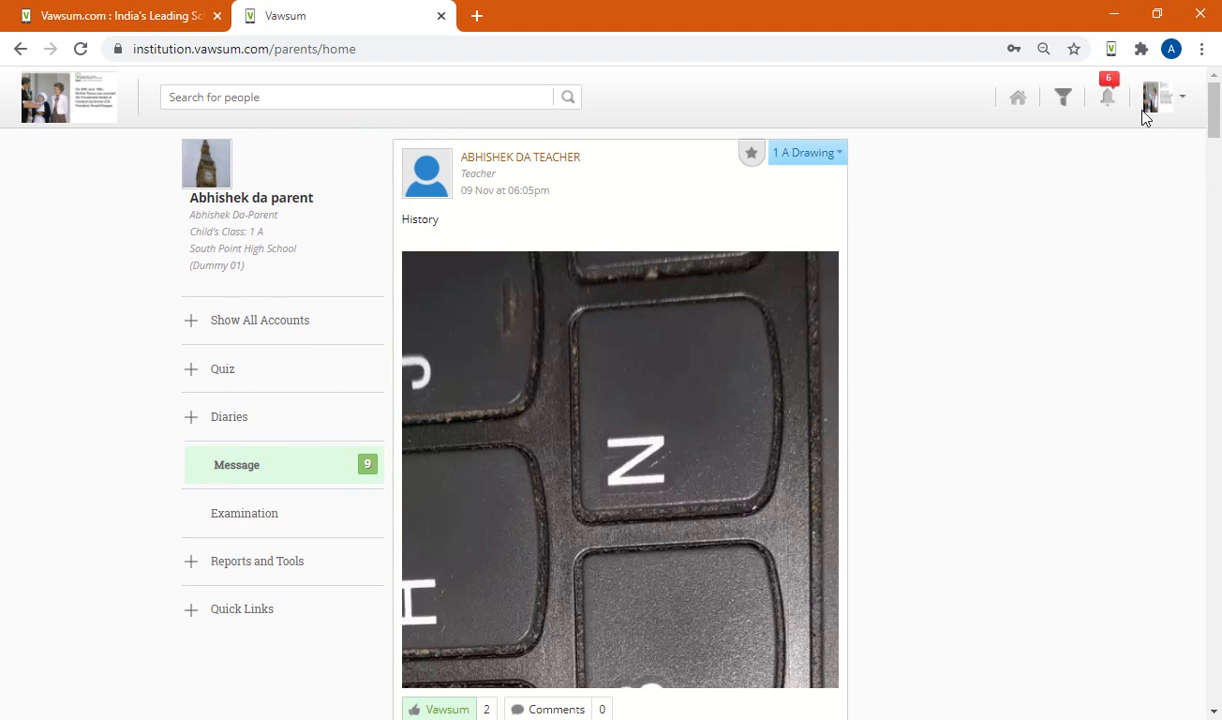
- Choose Sign Out from the profile picture dropdown
{"action": "left_click", "coordinate": [1158, 97]}
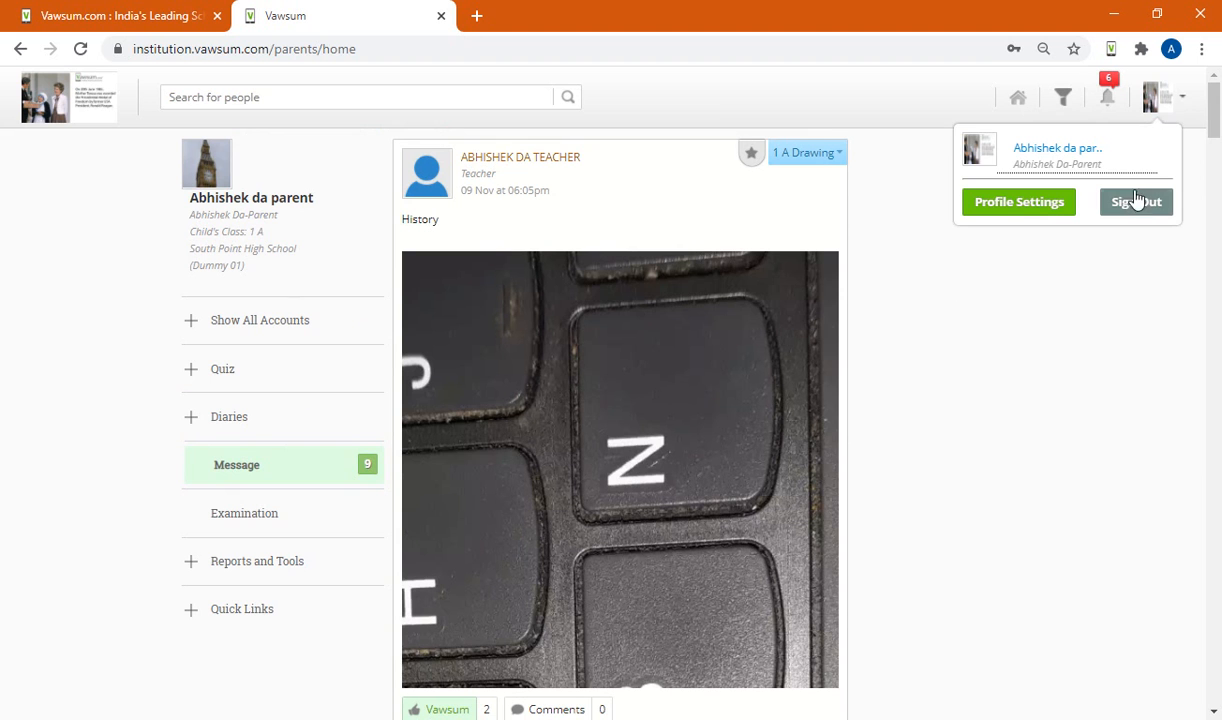
{"action": "mouse_move", "coordinate": [1135, 202]}
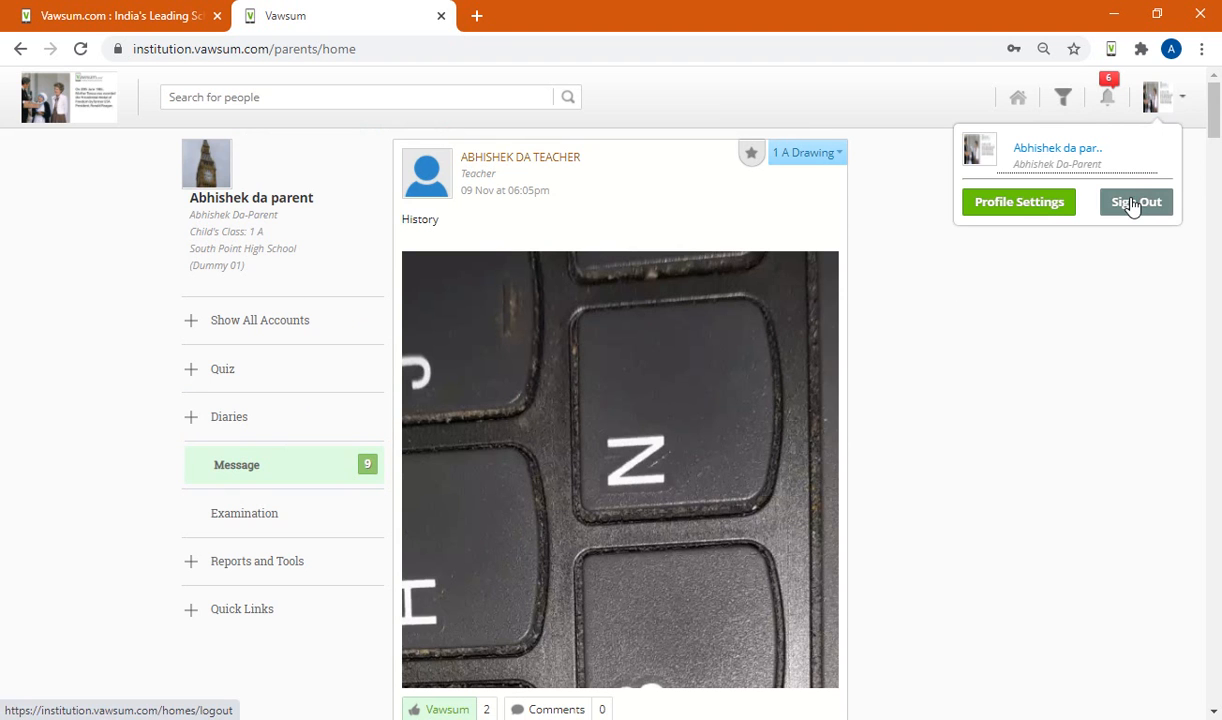
{"action": "left_click", "coordinate": [1135, 201]}
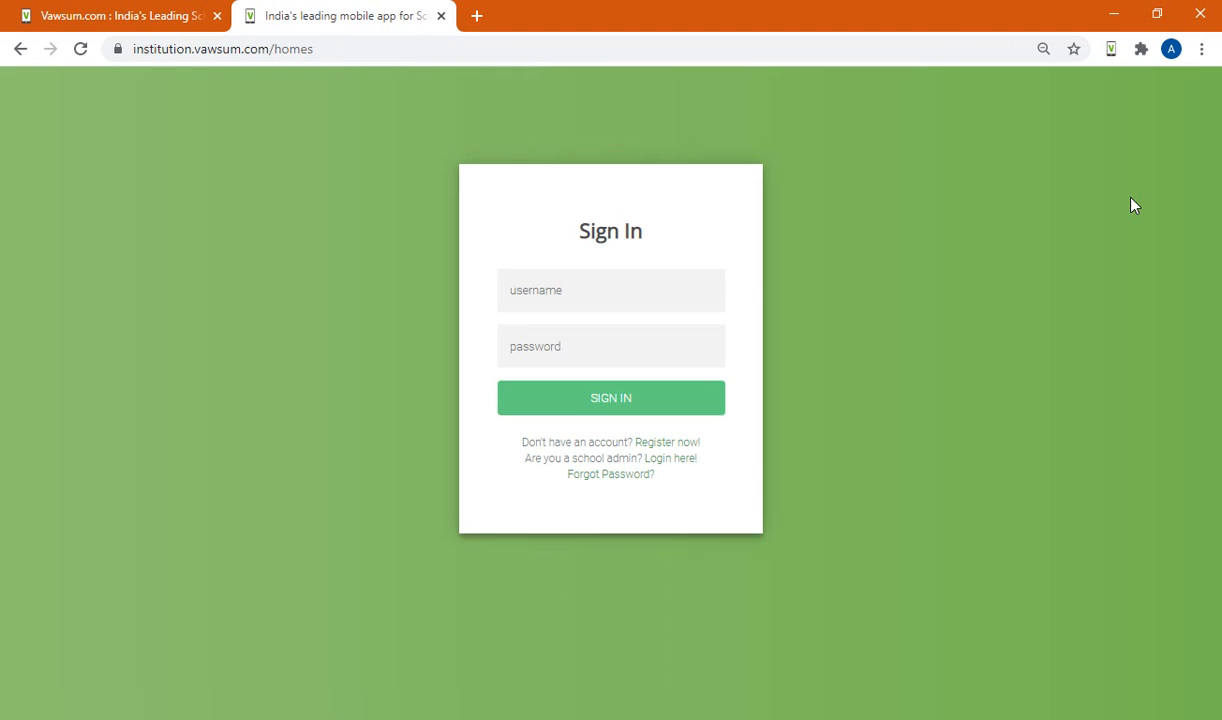
{"action": "mouse_move", "coordinate": [310, 22]}
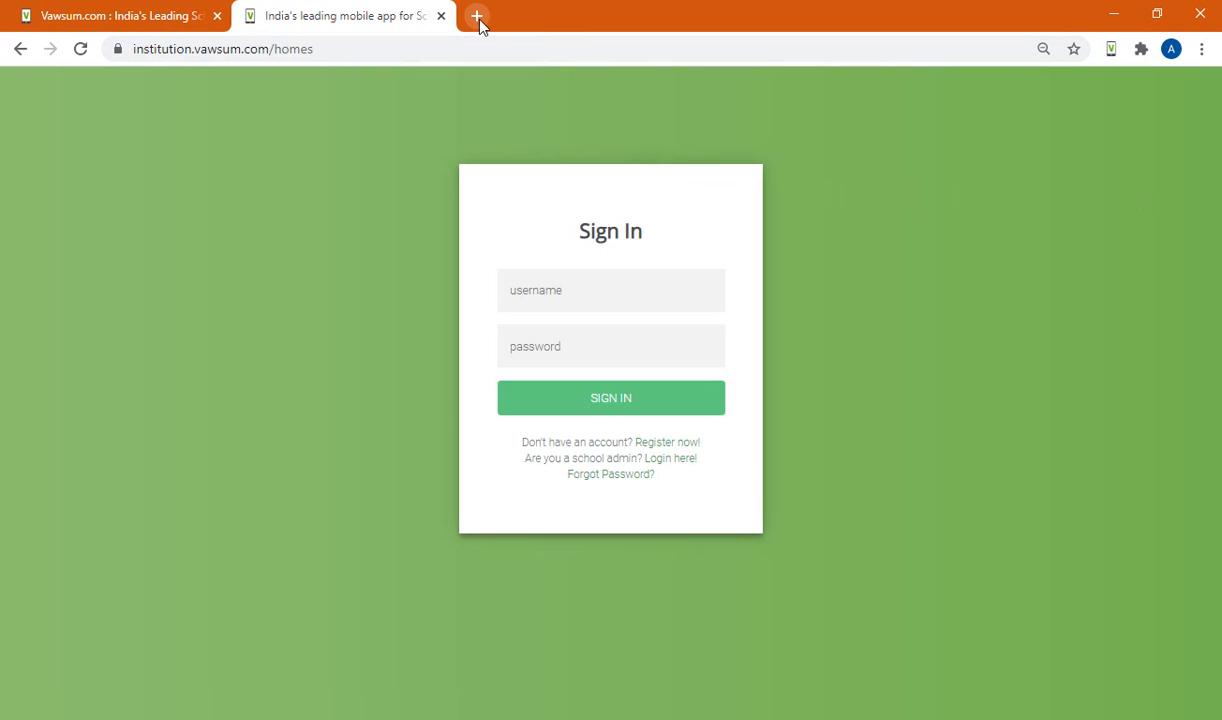
- Open vawsum.com in a new tab and follow its Login link
{"action": "left_click", "coordinate": [477, 15]}
{"action": "type", "text": "vawsum.com"}
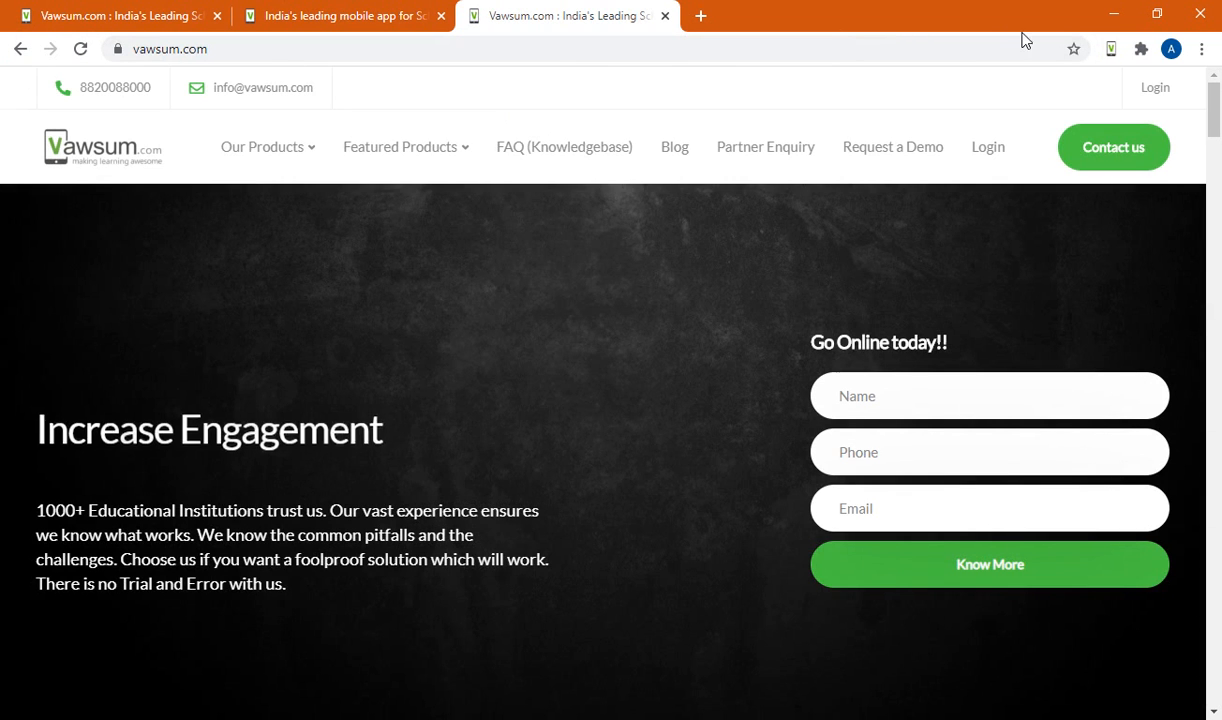
{"action": "mouse_move", "coordinate": [782, 96]}
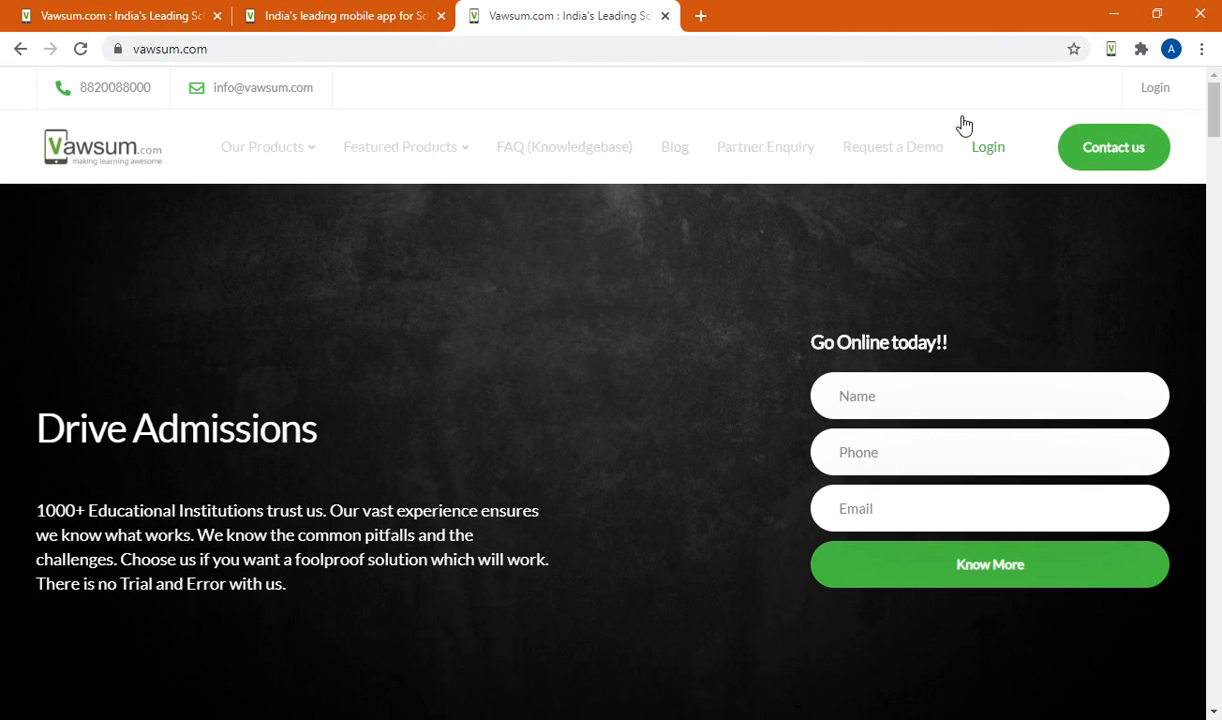
{"action": "left_click", "coordinate": [988, 146]}
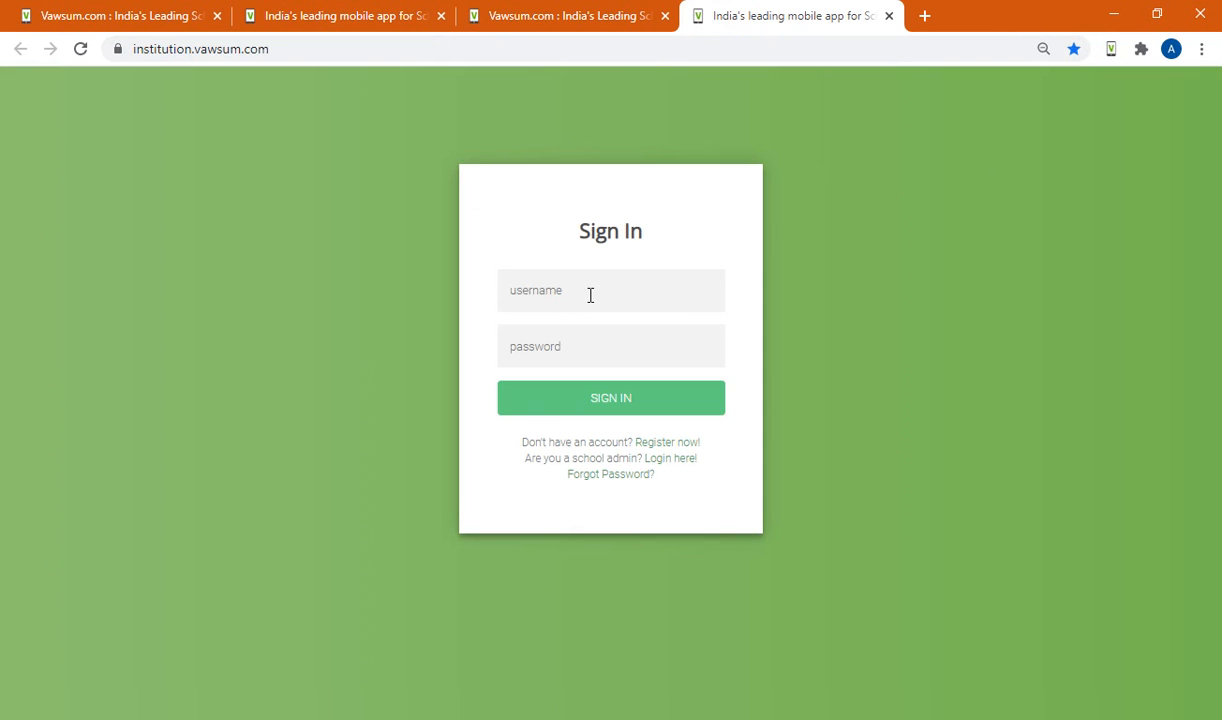
- Enter the parent username and password and submit SIGN IN
{"action": "type", "text": "ab"}
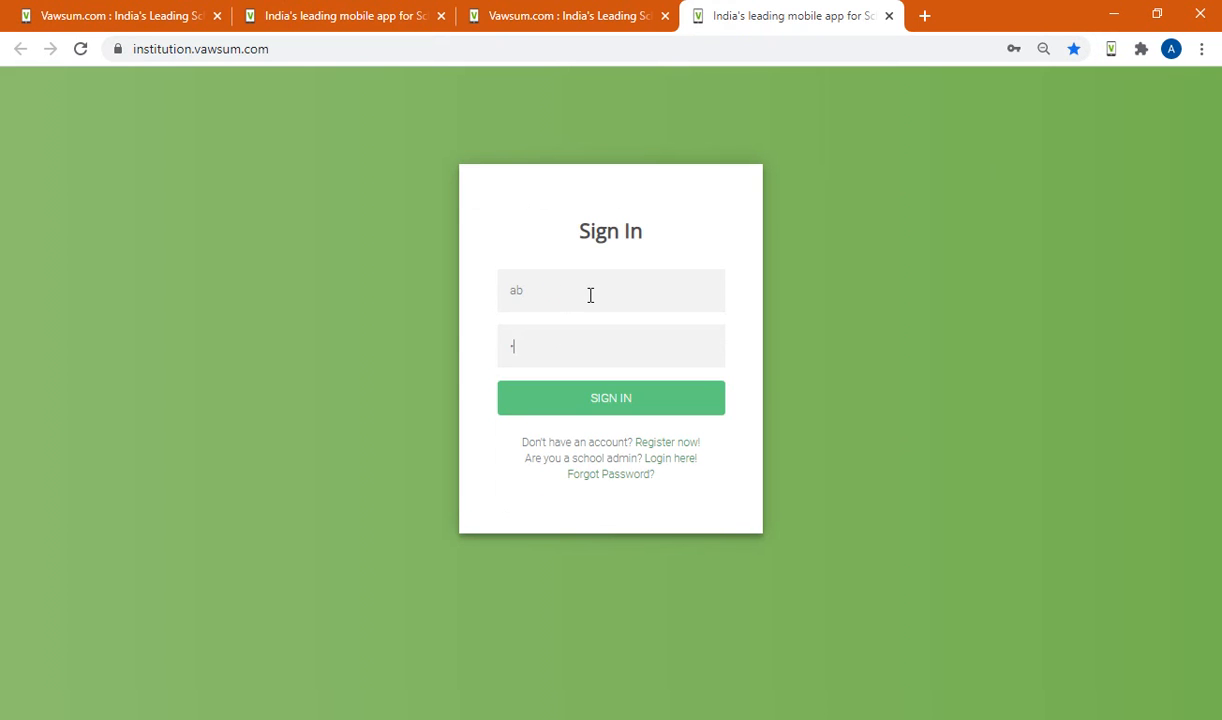
{"action": "type", "text": "x"}
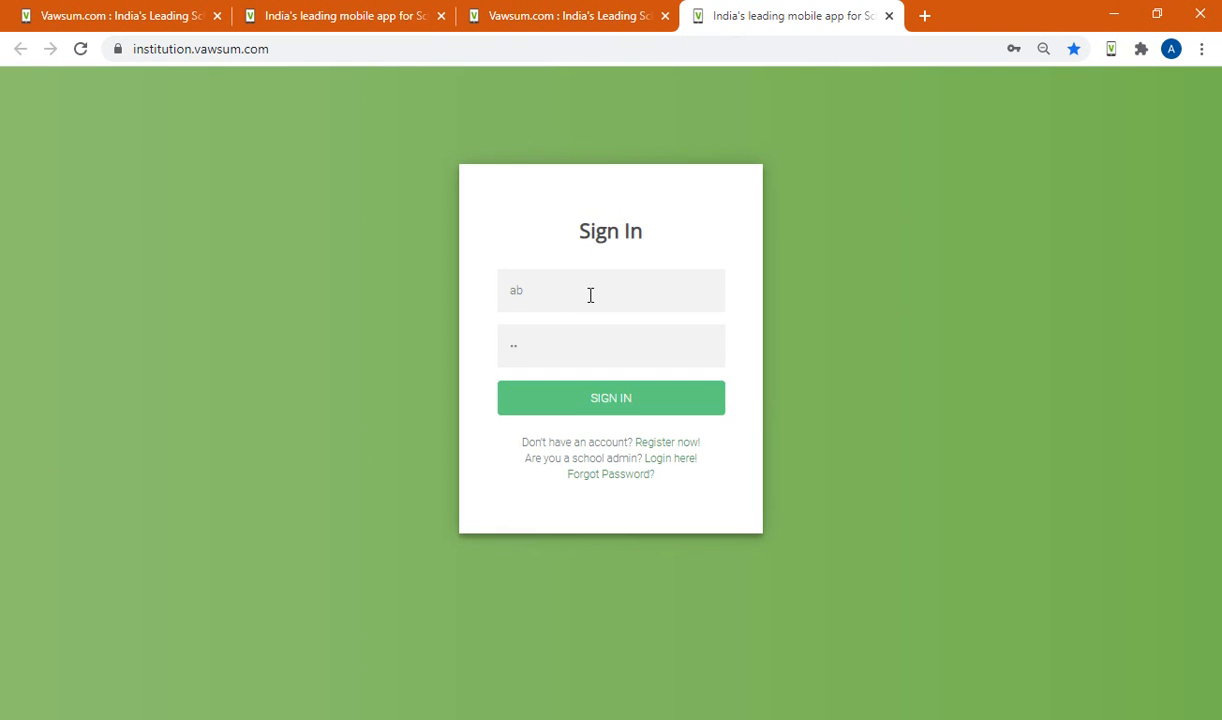
{"action": "mouse_move", "coordinate": [611, 397]}
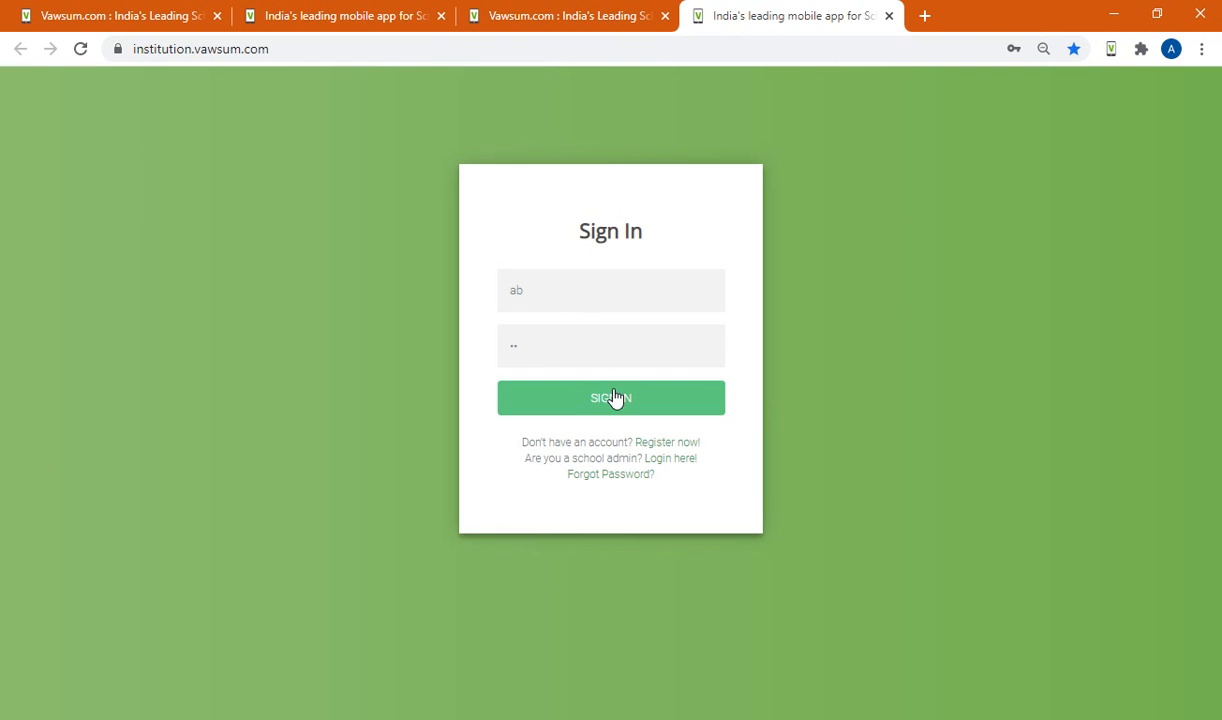
{"action": "left_click", "coordinate": [610, 398]}
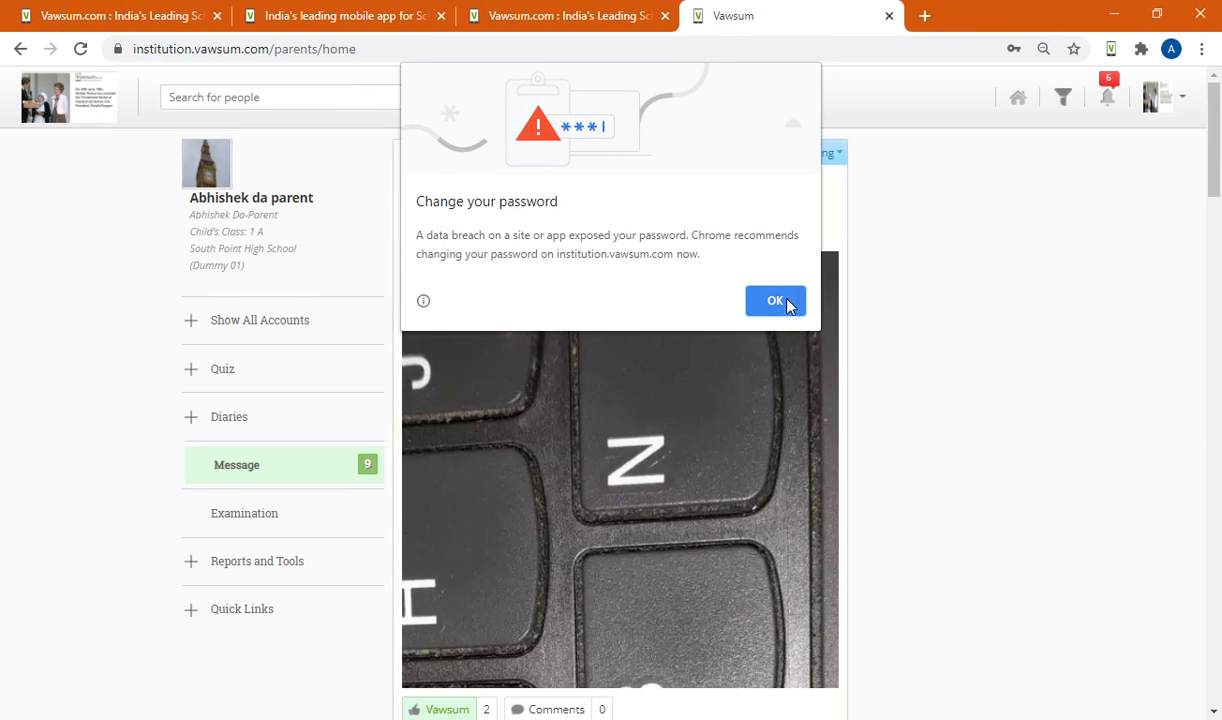
- Close Chrome's 'Change your password' popup and scroll through the feed posts
{"action": "left_click", "coordinate": [775, 300]}
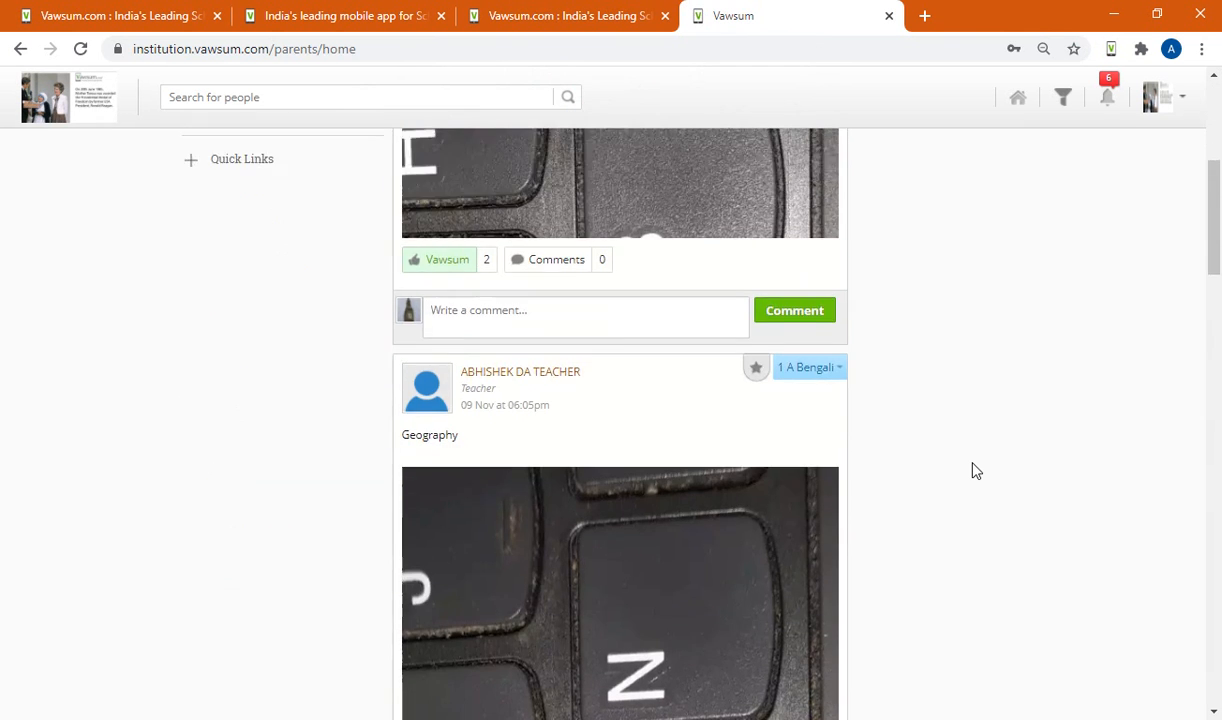
{"action": "scroll", "scroll_direction": "down", "scroll_amount": 3}
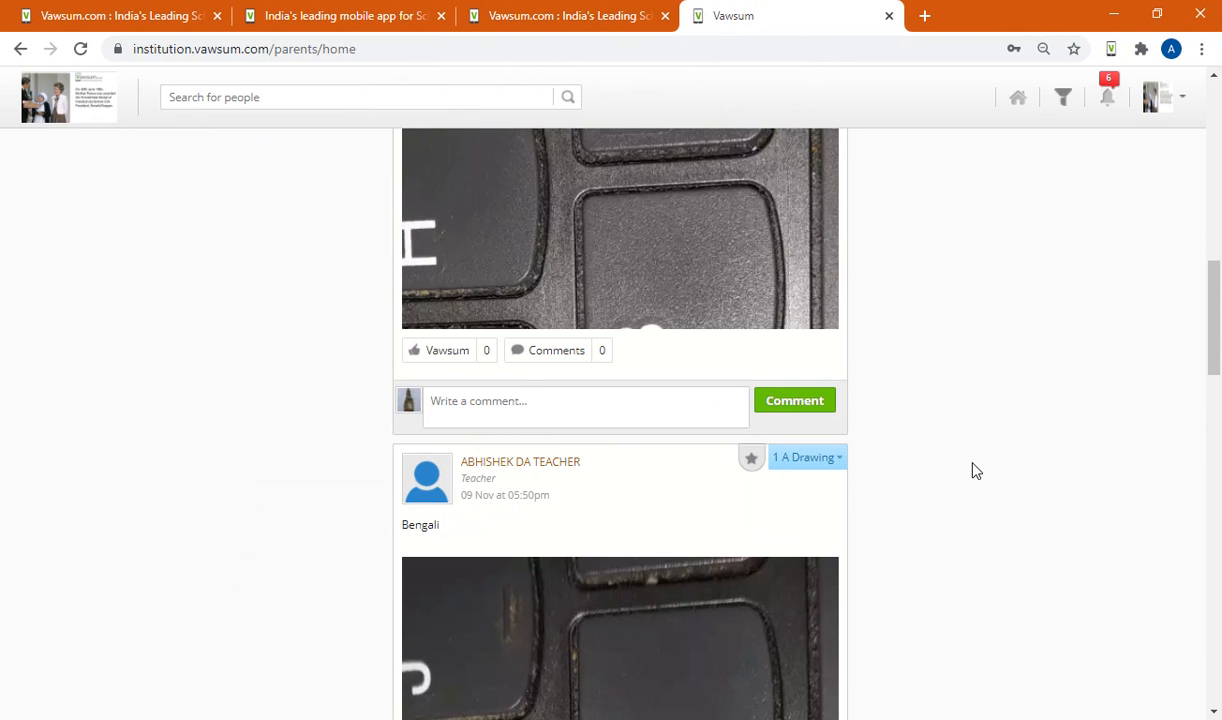
{"action": "scroll", "scroll_direction": "up", "scroll_amount": 3}
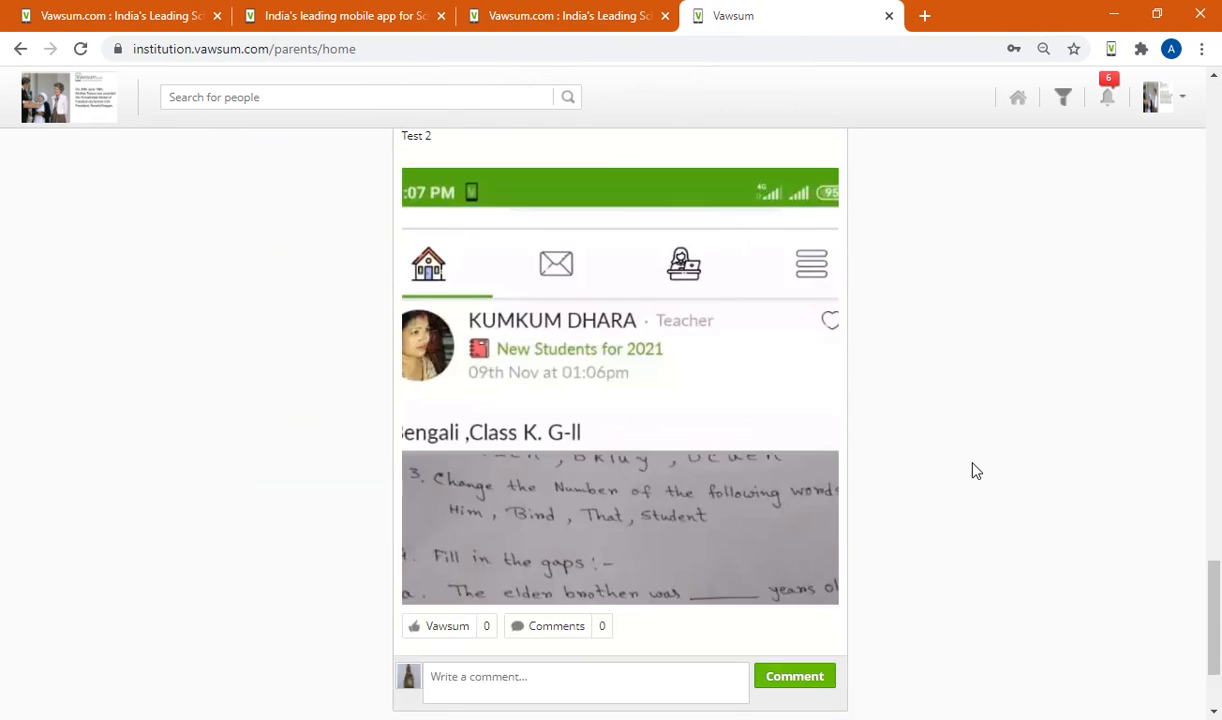